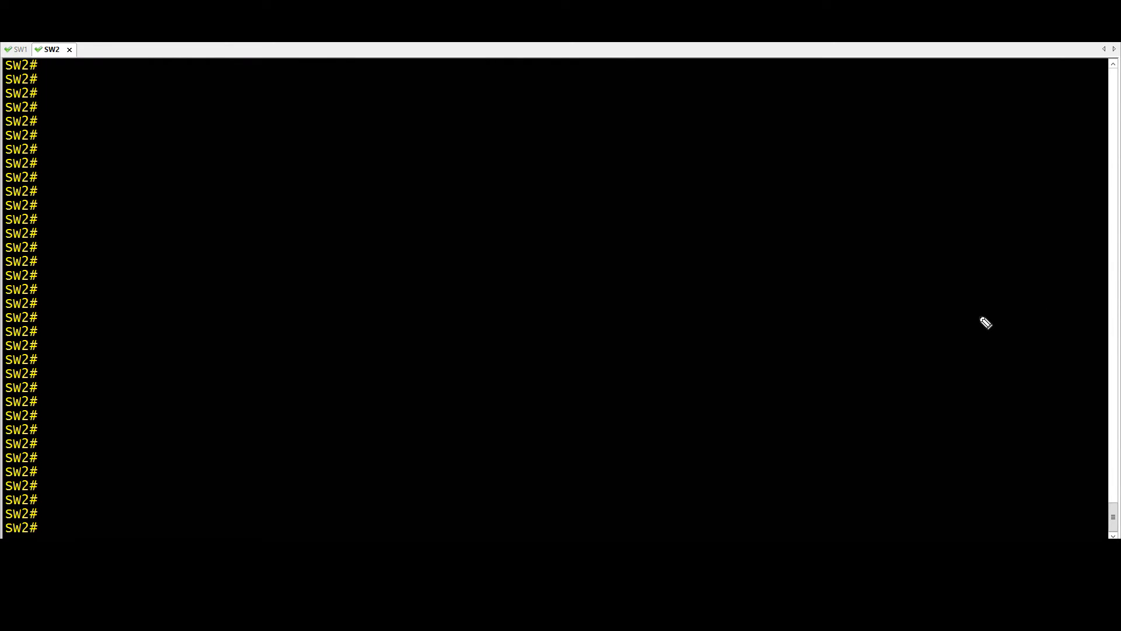
mouse_move(992, 311)
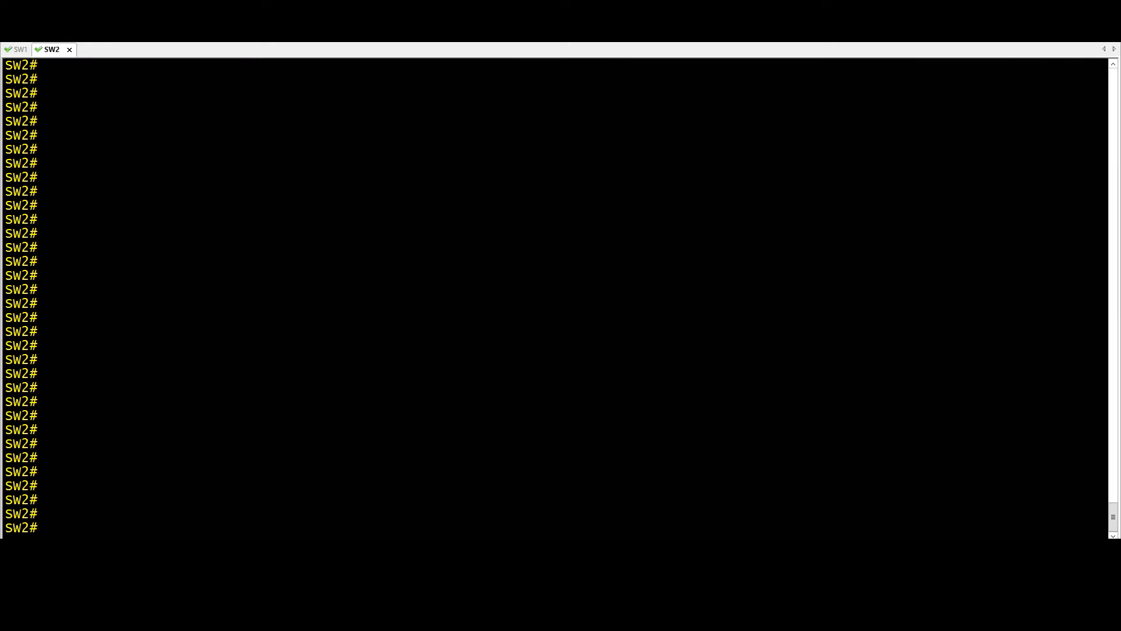
Enter global configuration mode on SW2 and query the errdisable recovery subcommands (cause, interval).
text(config t)
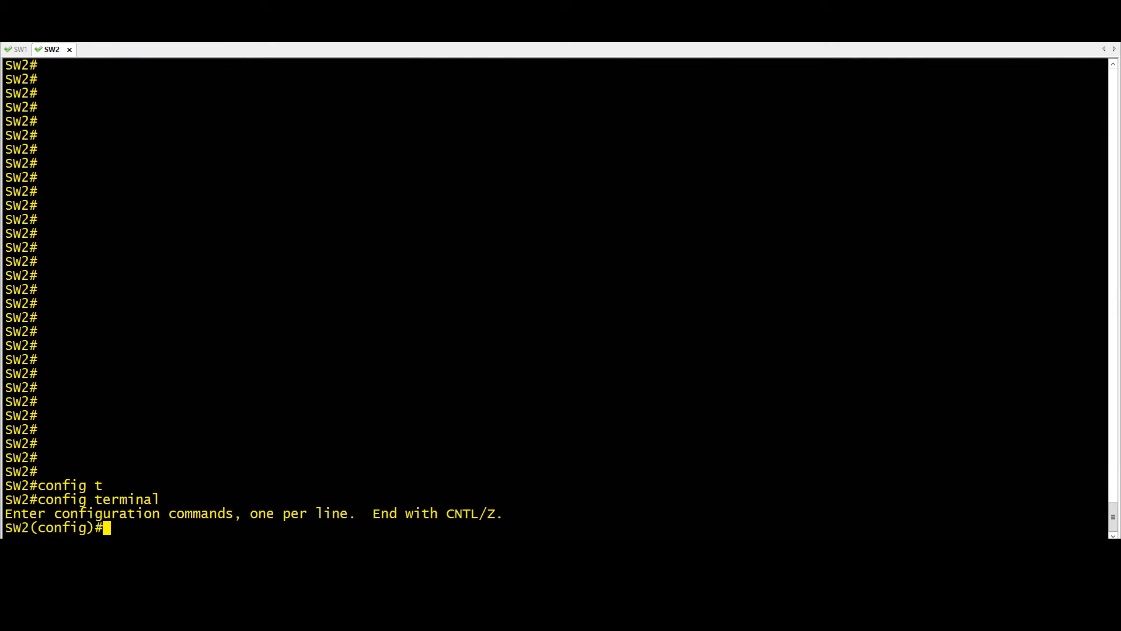
text(errdisable ?)
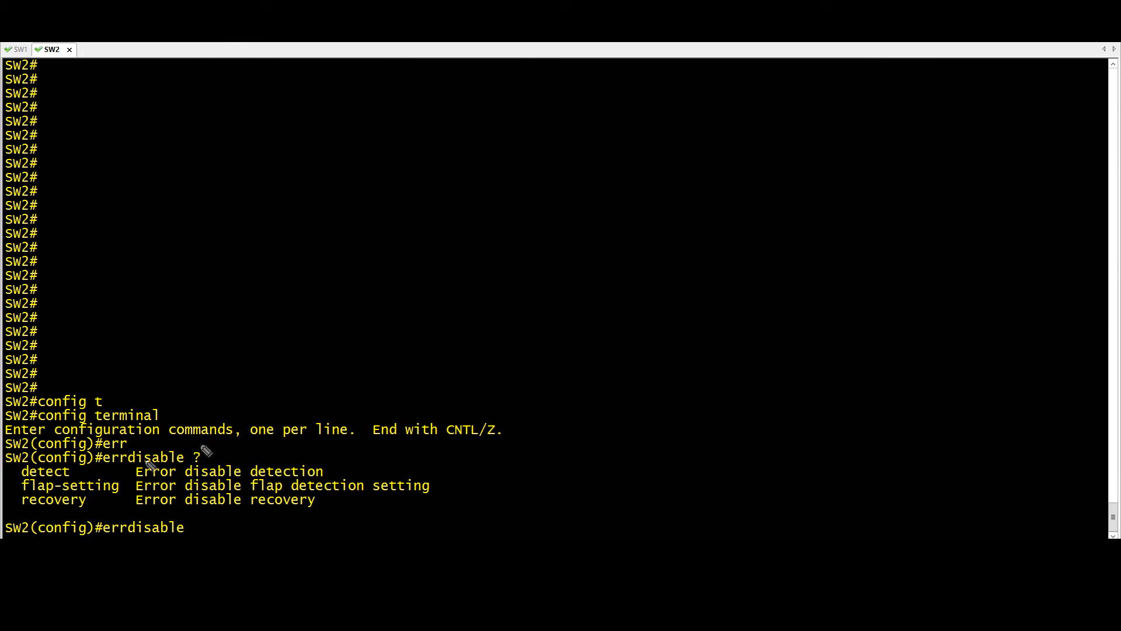
mouse_move(54, 493)
text( recovery)
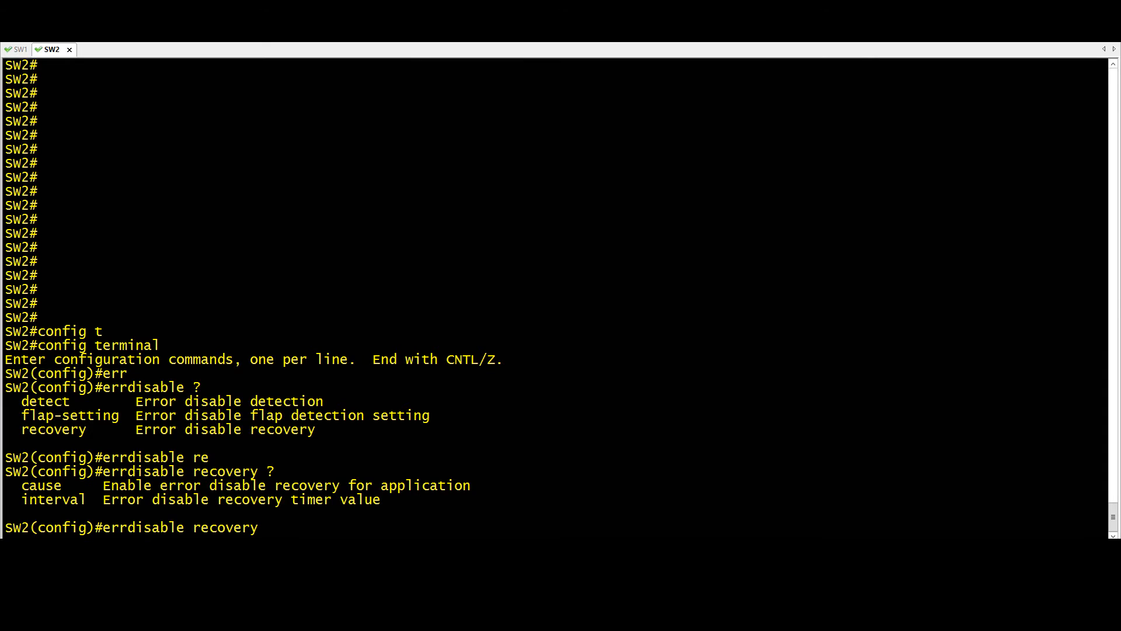
double_click(41, 485)
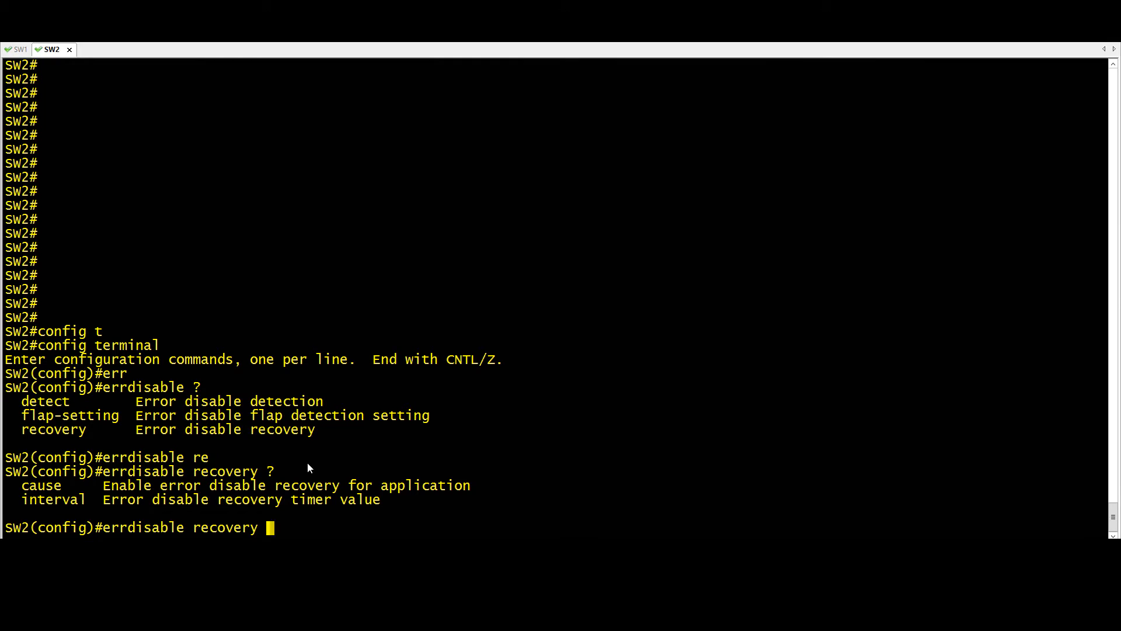
List every errdisable recovery cause, paging past --More-- to reach bpduguard and psecure-violation.
text(cause ?)
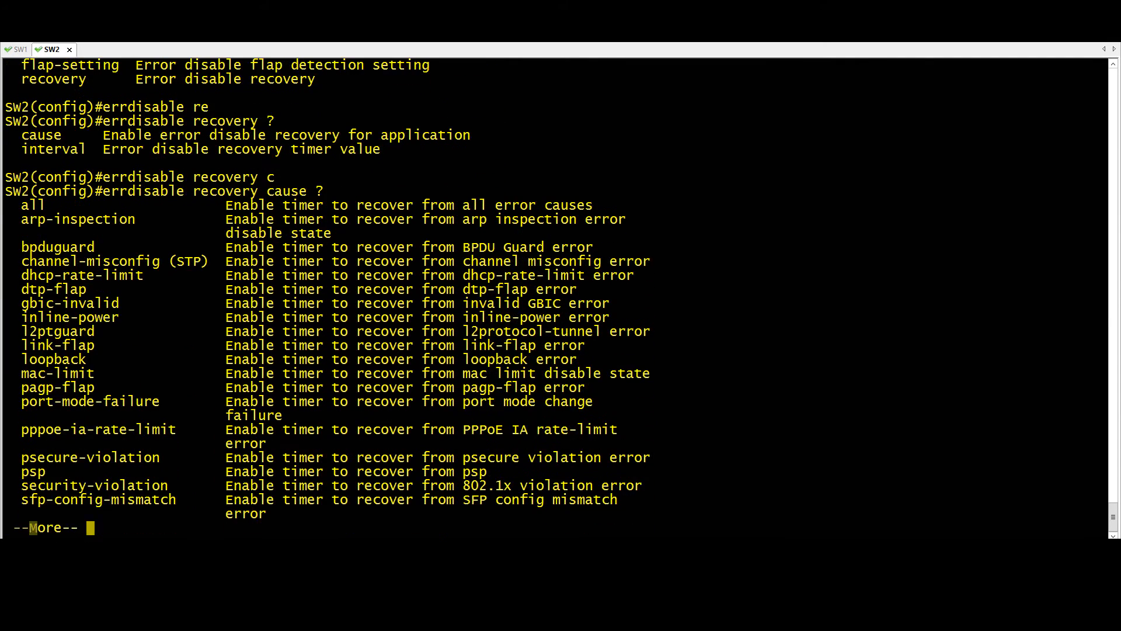
key(space)
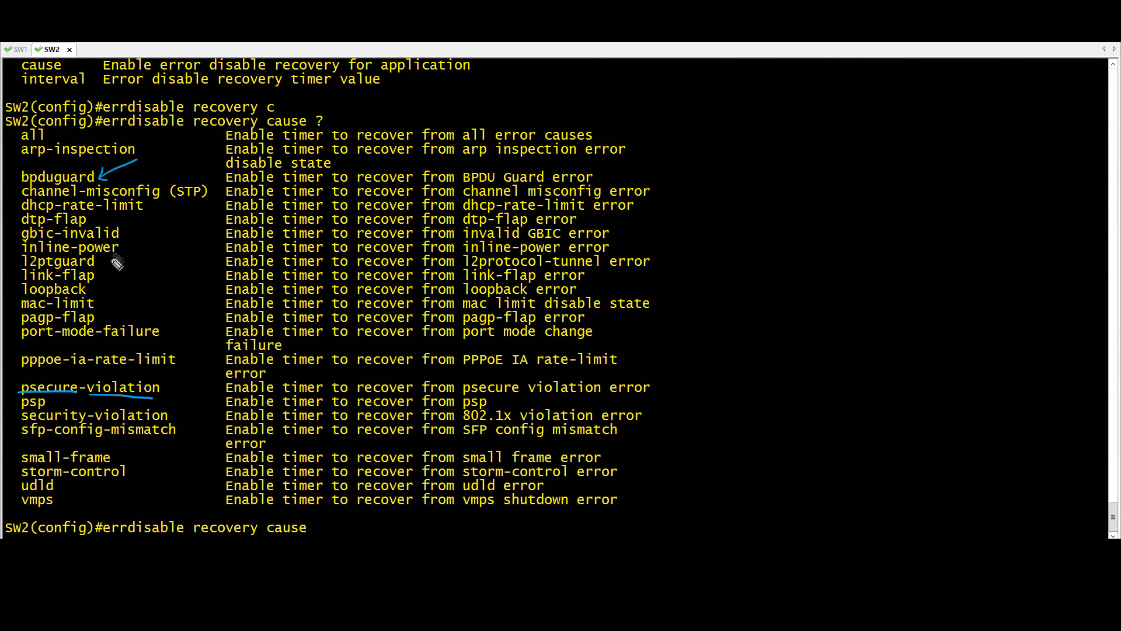
mouse_move(108, 316)
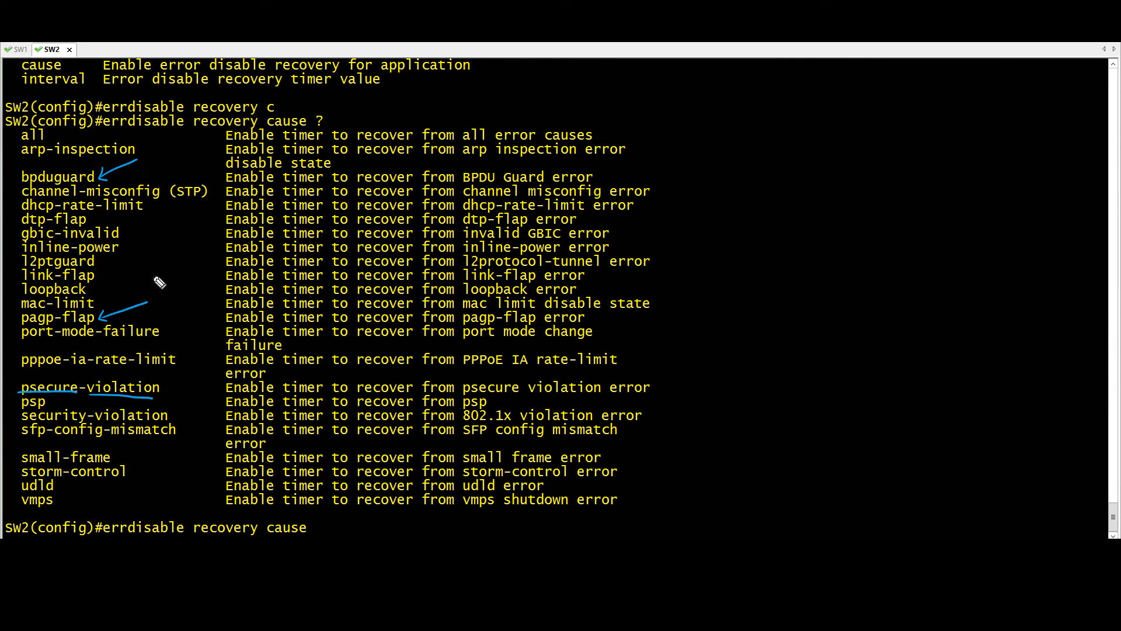
mouse_move(183, 430)
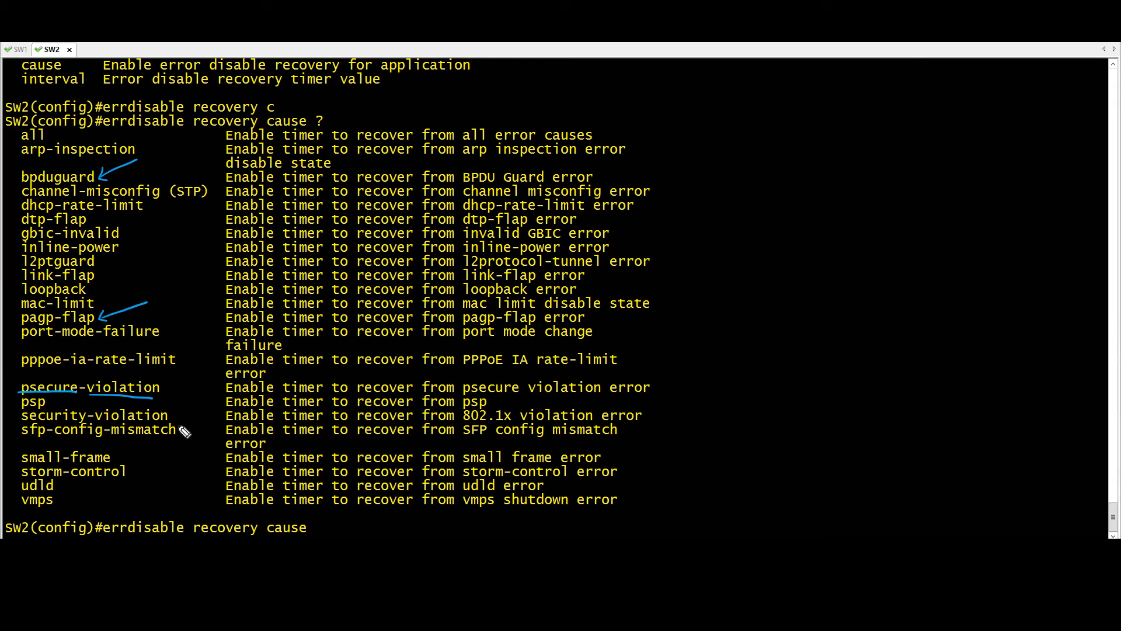
mouse_move(183, 471)
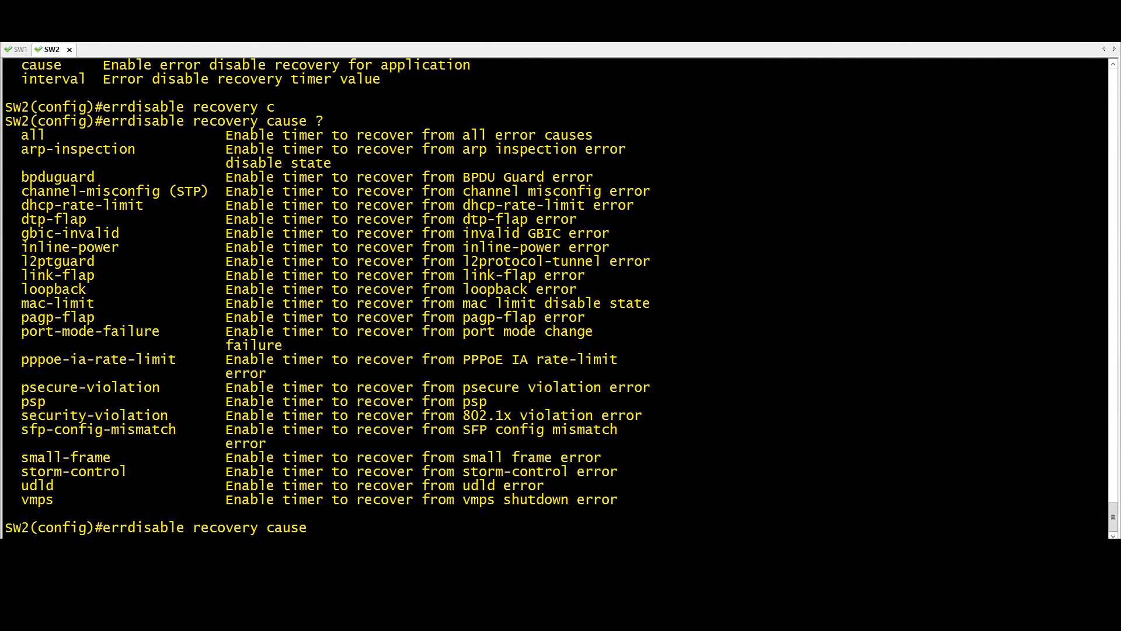
mouse_move(199, 394)
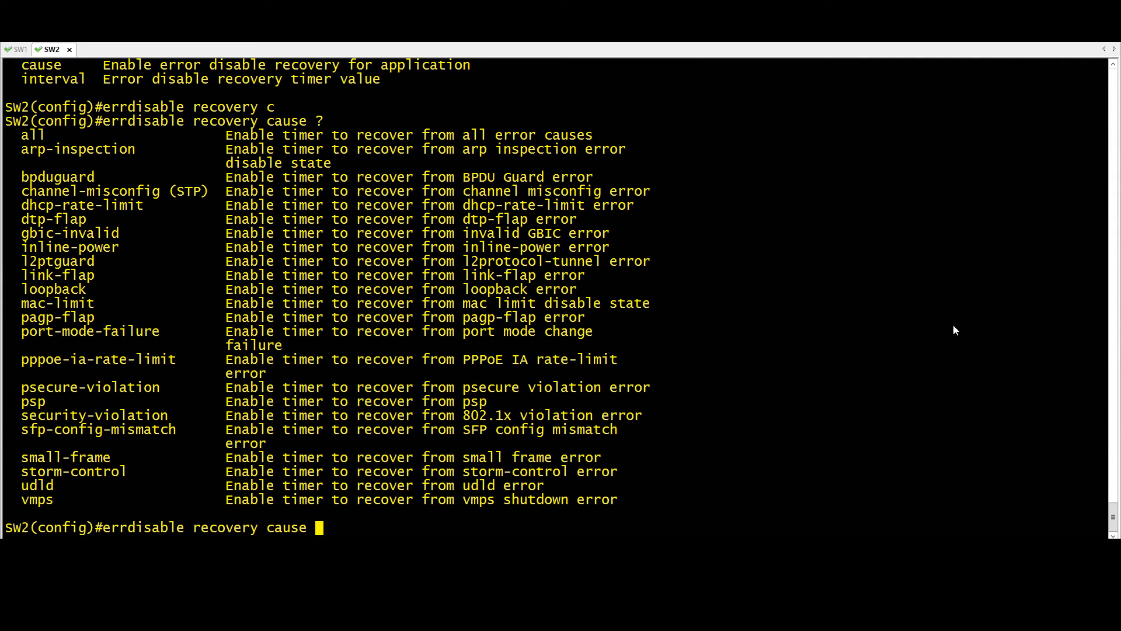
Enable errdisable recovery for psecure-violation with a 40-second interval, then end configuration.
text(psecure-violation)
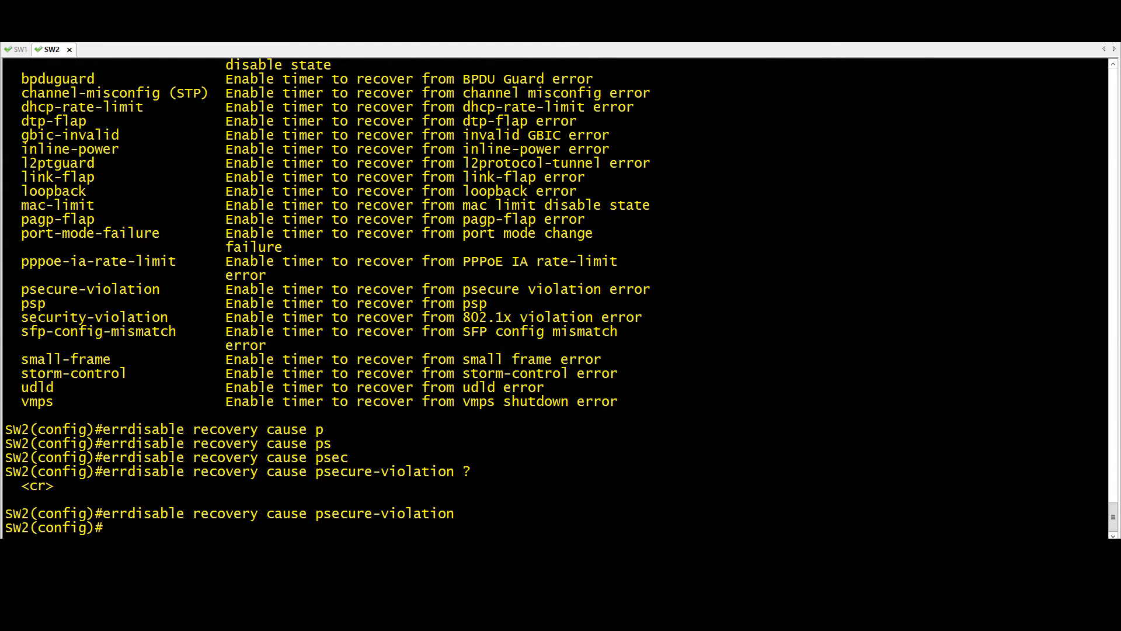
text(errdisable recovery interval 40)
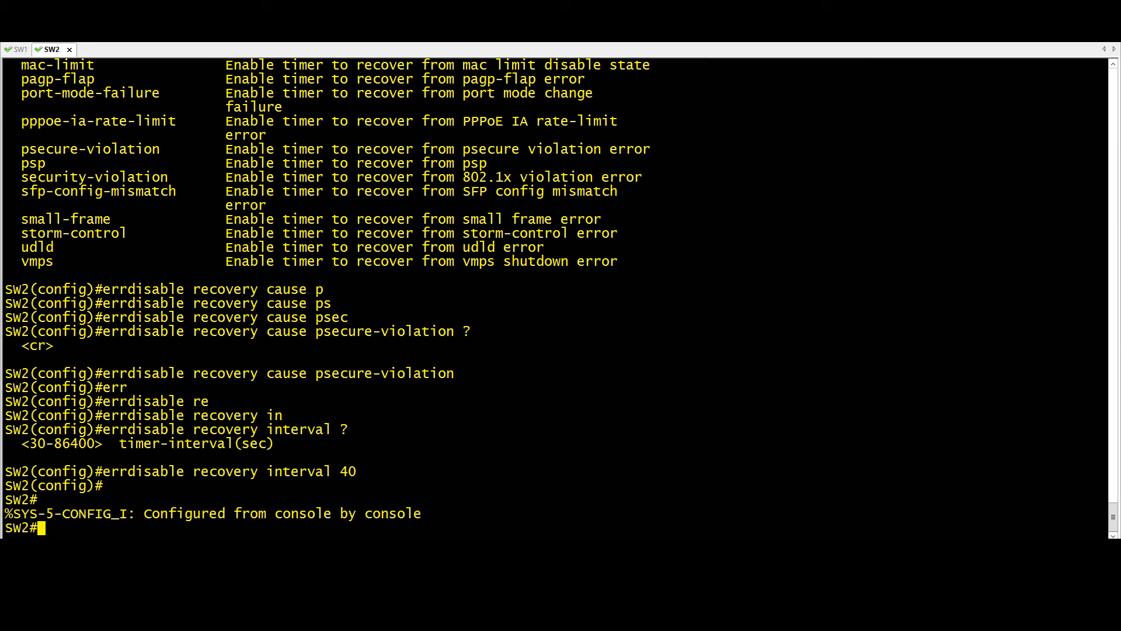
Run show errdisable recovery to confirm psecure-violation is enabled with a 40-second timer.
text(show er)
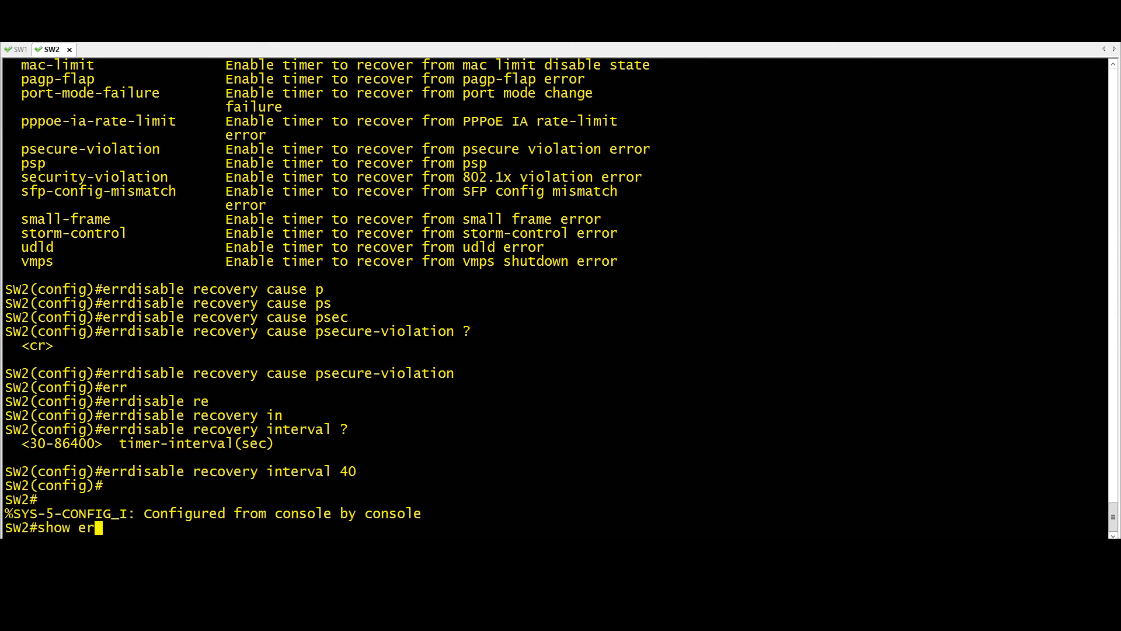
text(disable ?)
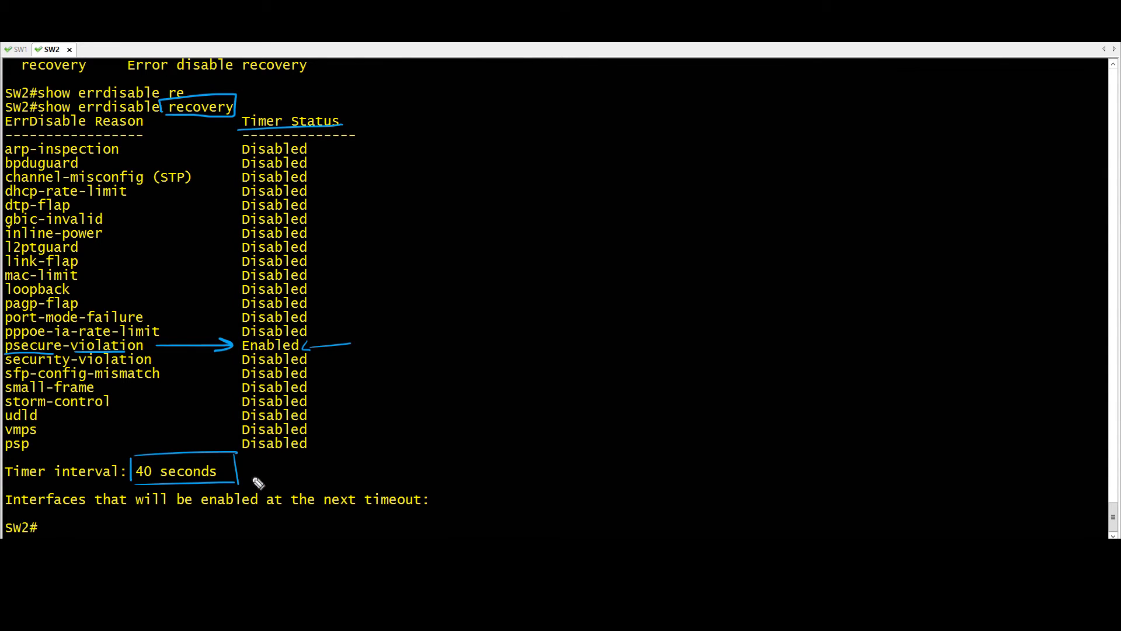
mouse_move(490, 222)
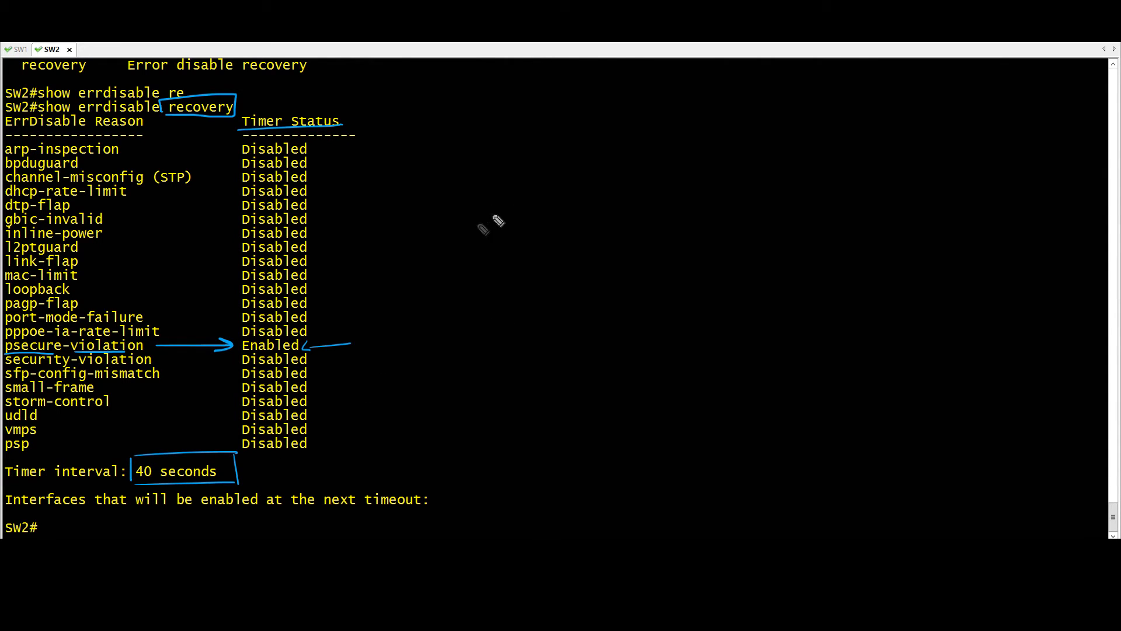
mouse_move(708, 299)
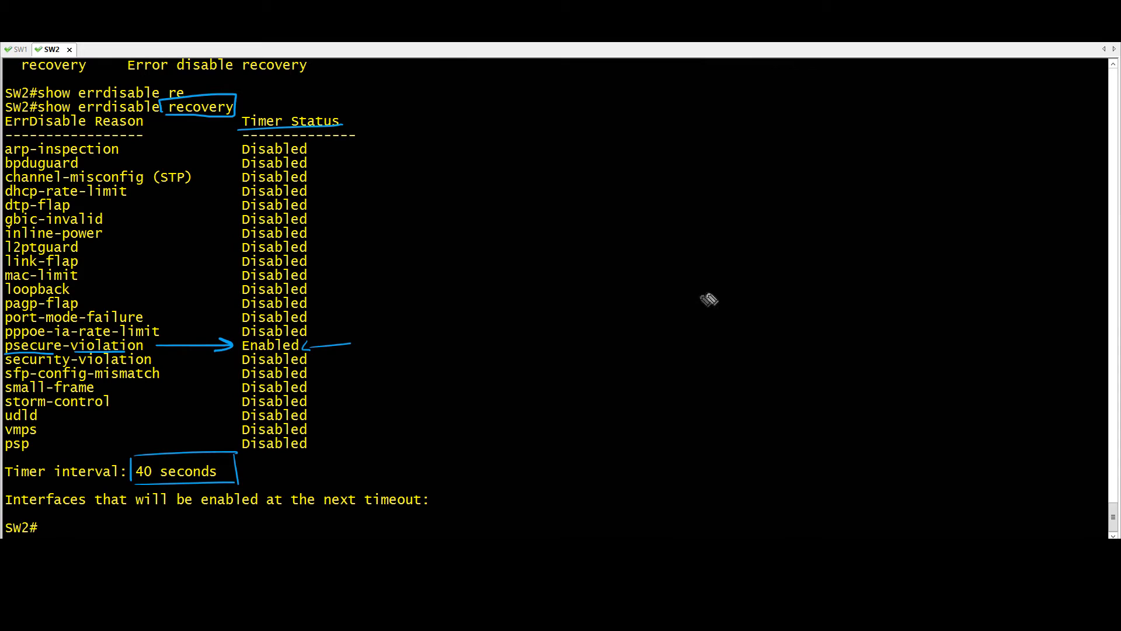
mouse_move(514, 176)
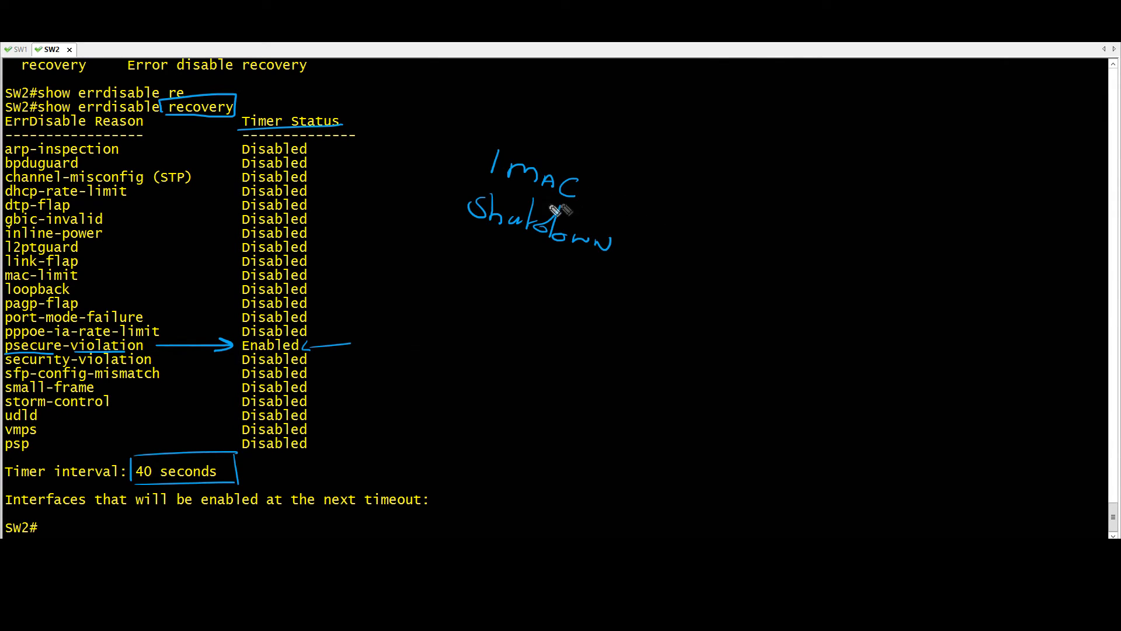
mouse_move(708, 208)
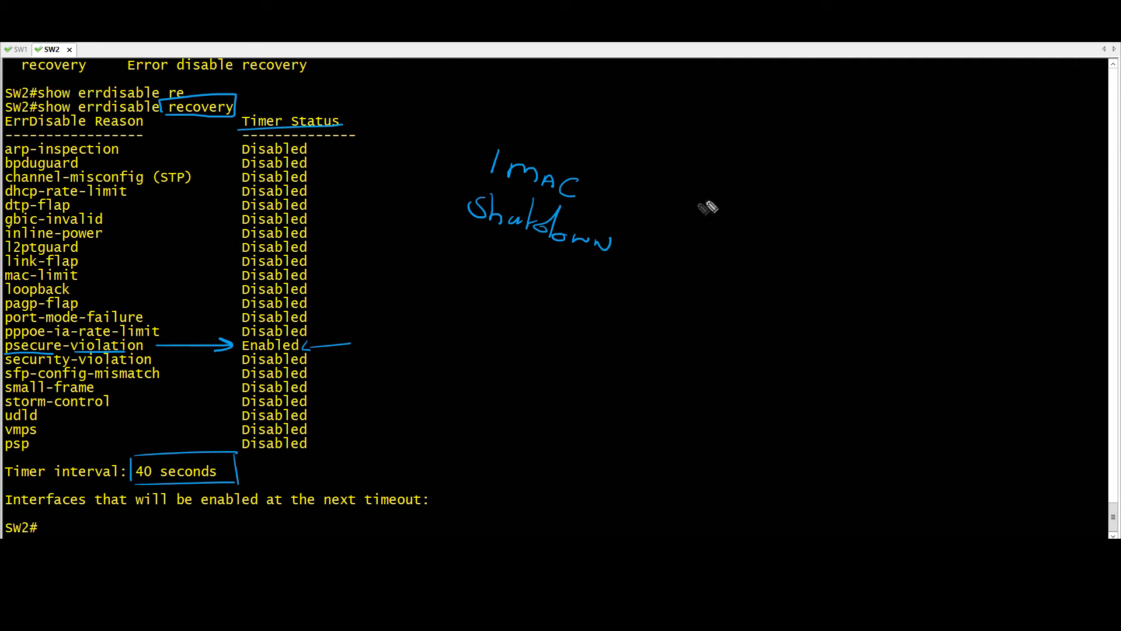
mouse_move(490, 139)
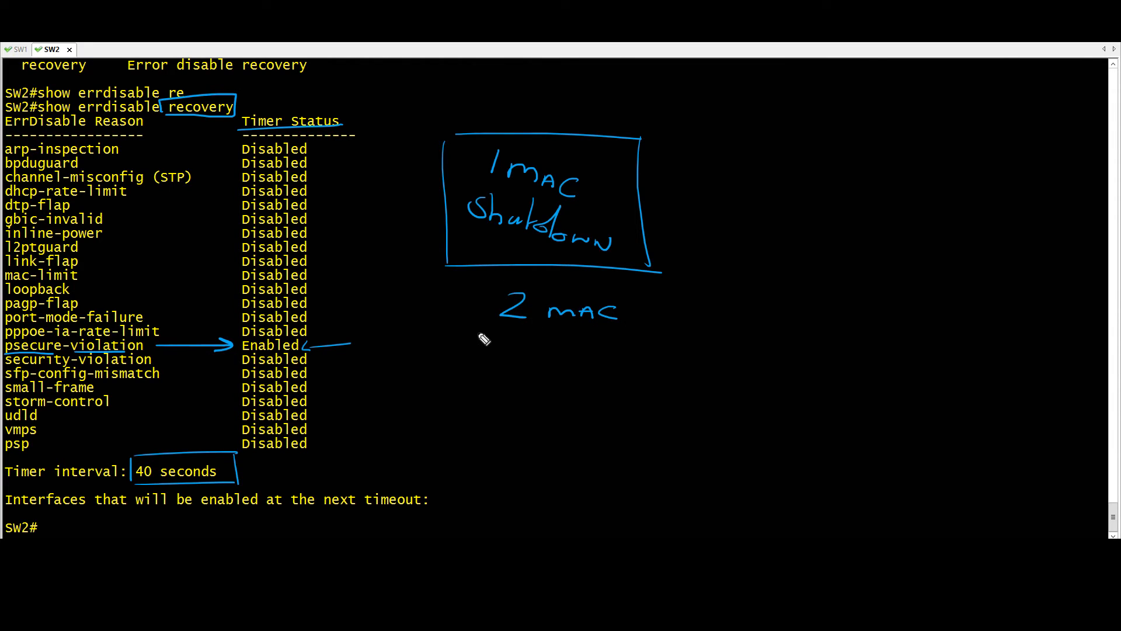
mouse_move(458, 343)
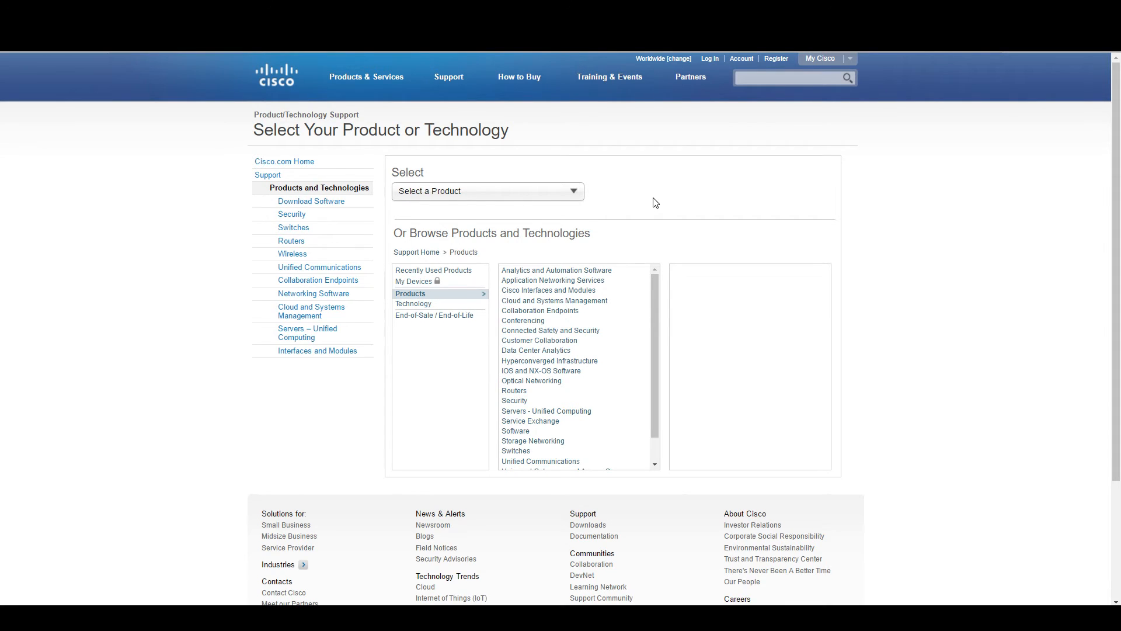
mouse_move(610, 89)
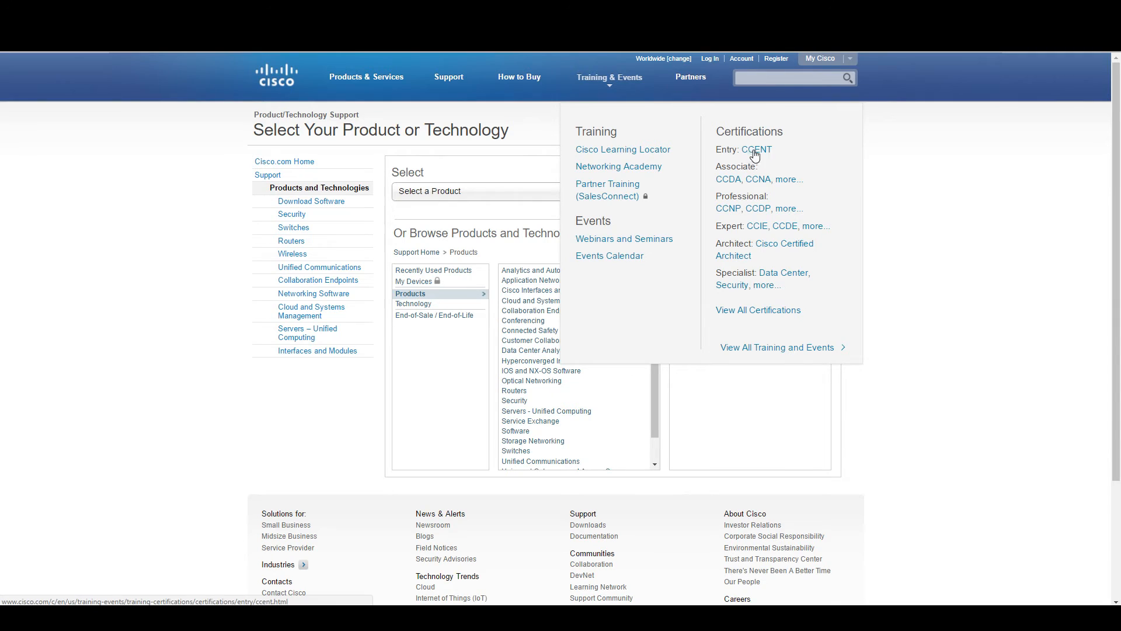
Navigate from the CCENT certification page to the 100-105 ICND1 exam topics.
click(756, 148)
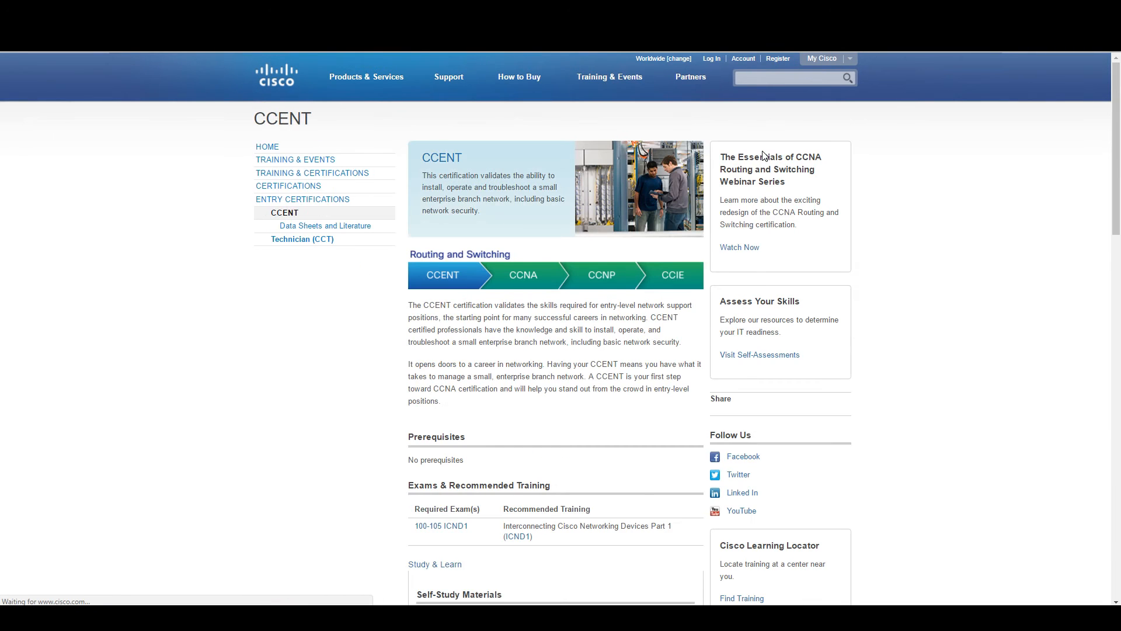
scroll(down, 3)
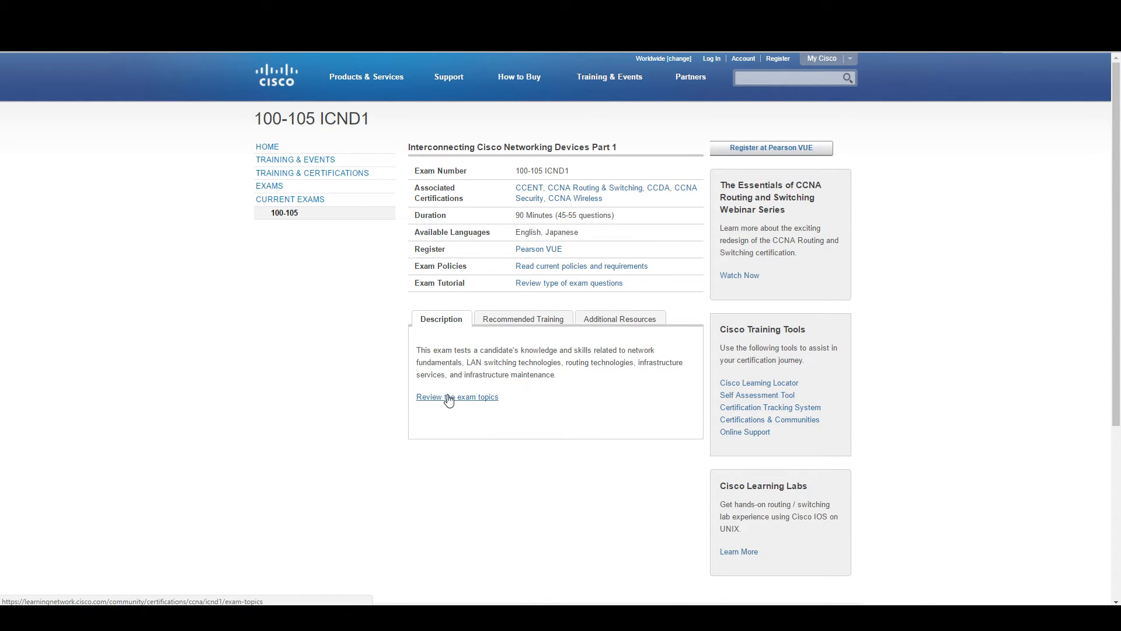
click(457, 398)
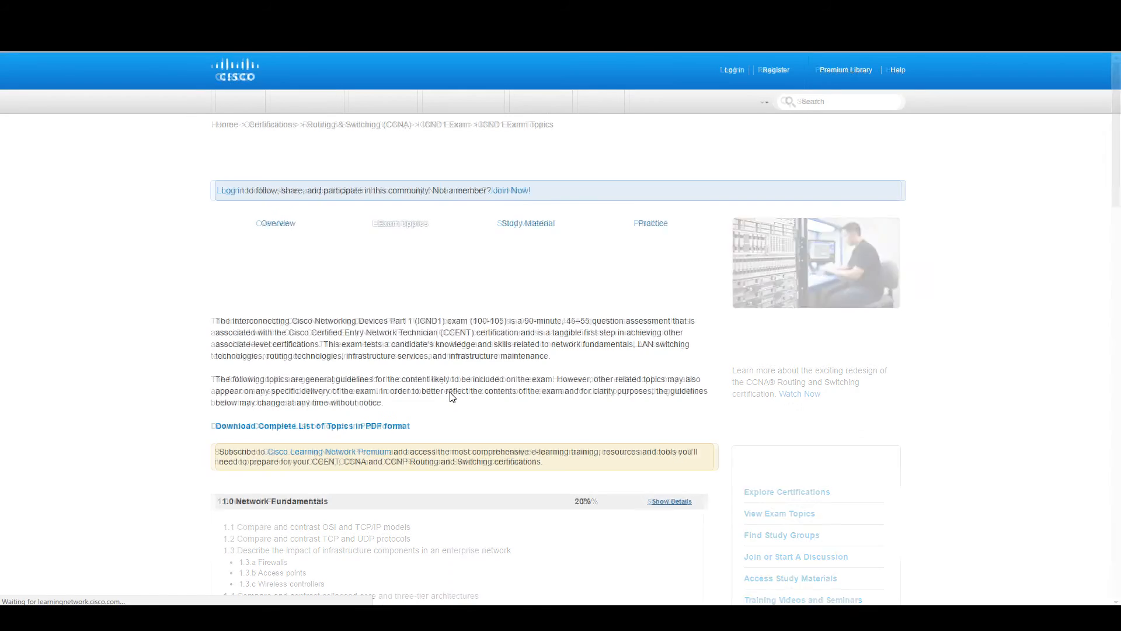
Expand LAN Switching Fundamentals and bracket the 2.x switching concepts subtopics with the pen.
scroll(down, 3)
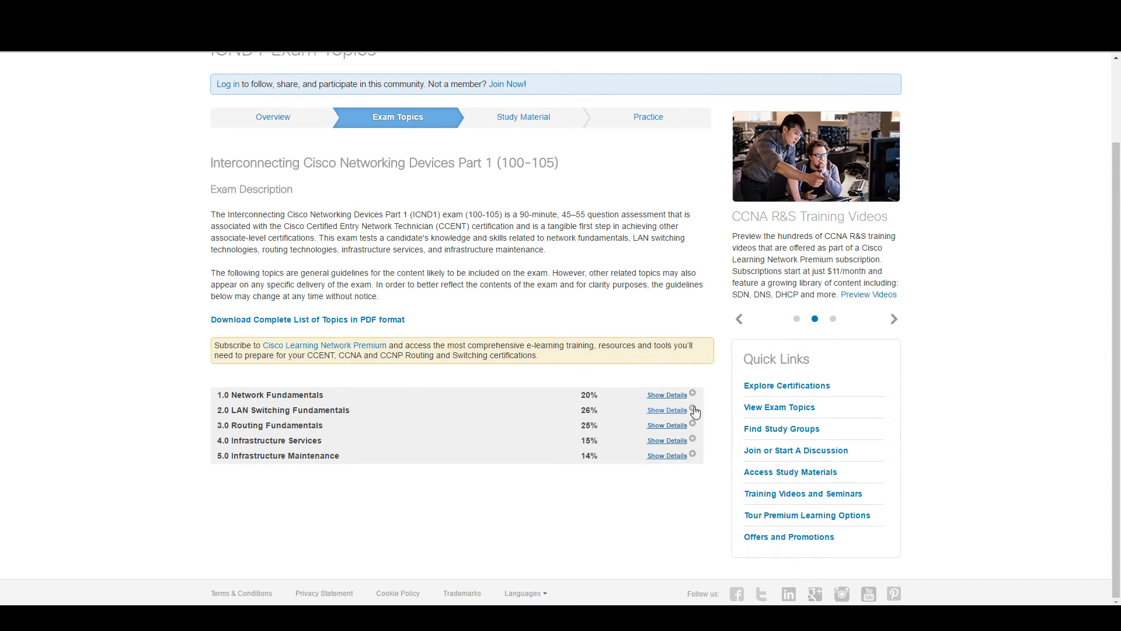
click(666, 410)
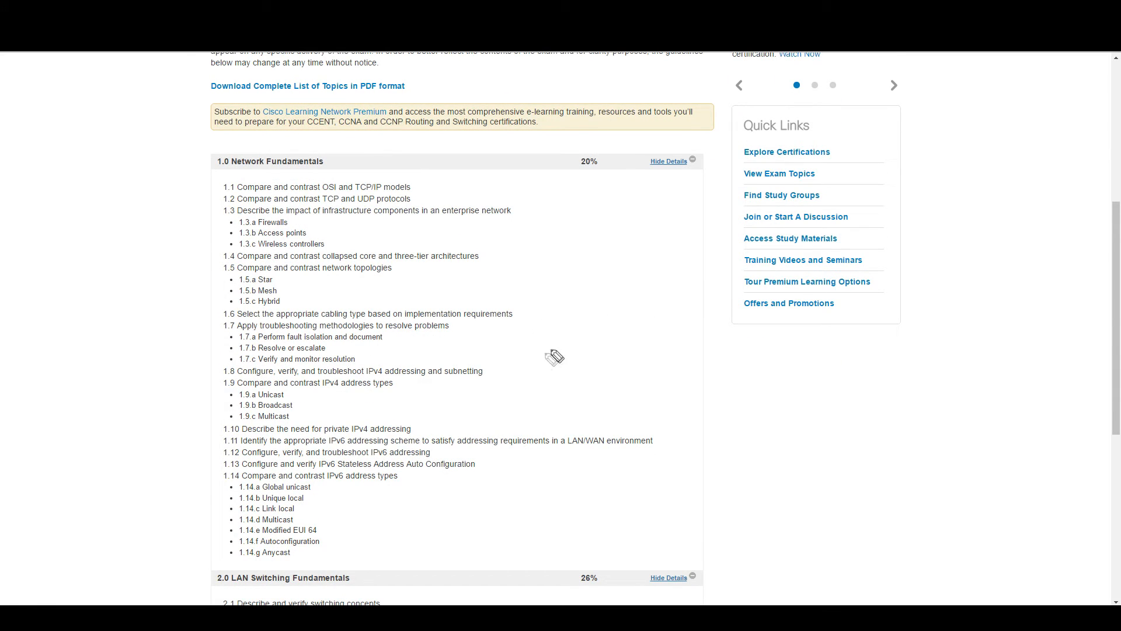
drag(546, 354, 608, 400)
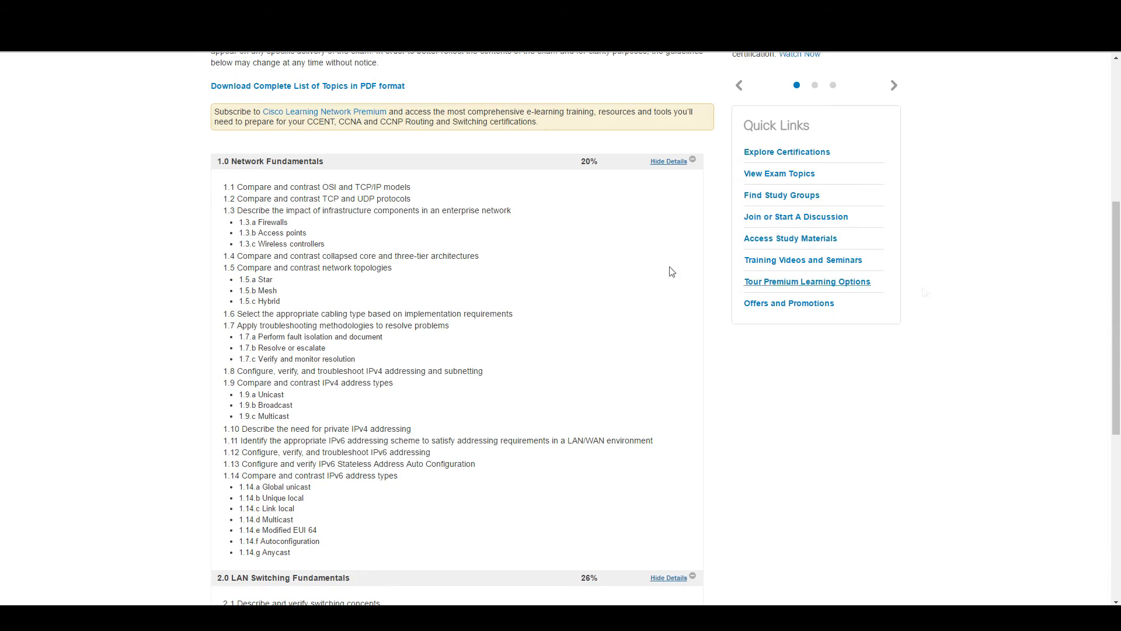
scroll(down, 3)
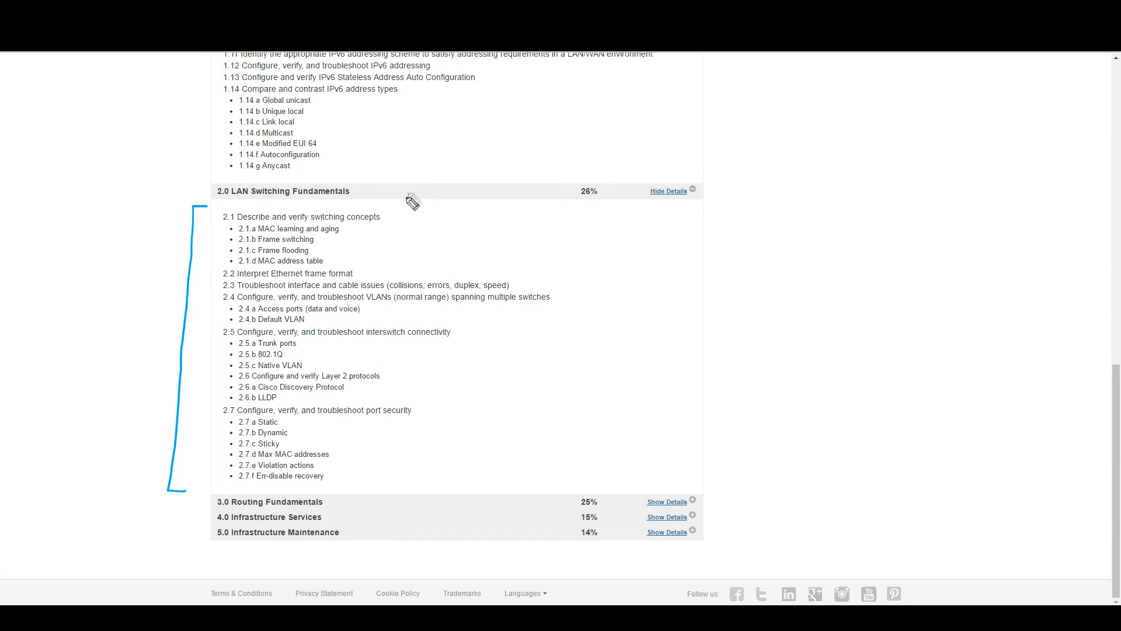
mouse_move(387, 215)
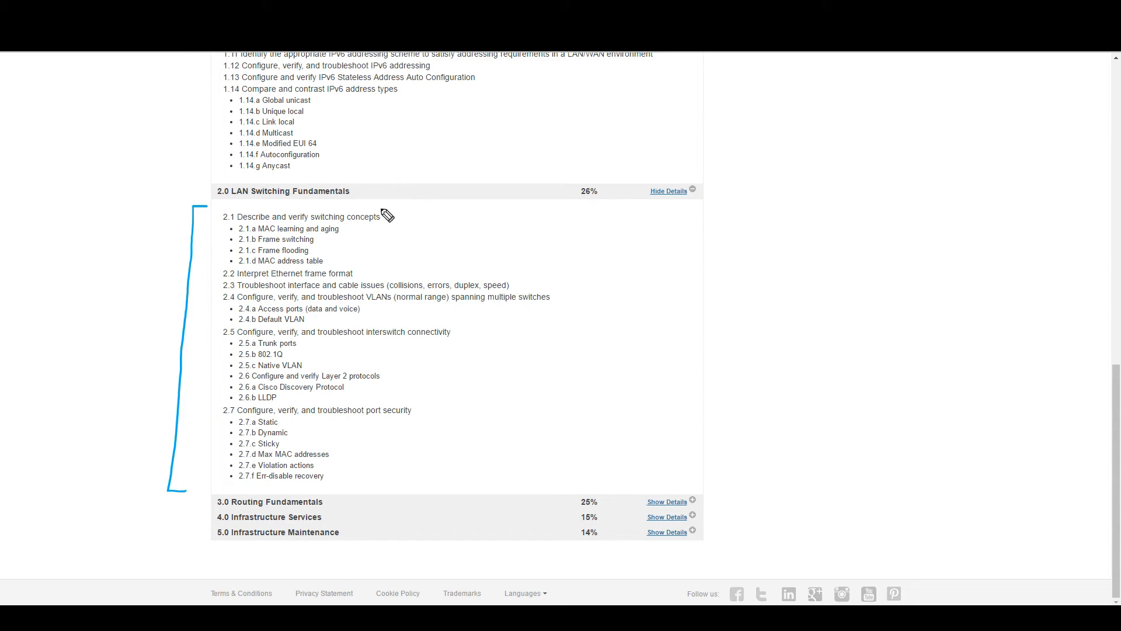
drag(390, 215, 344, 265)
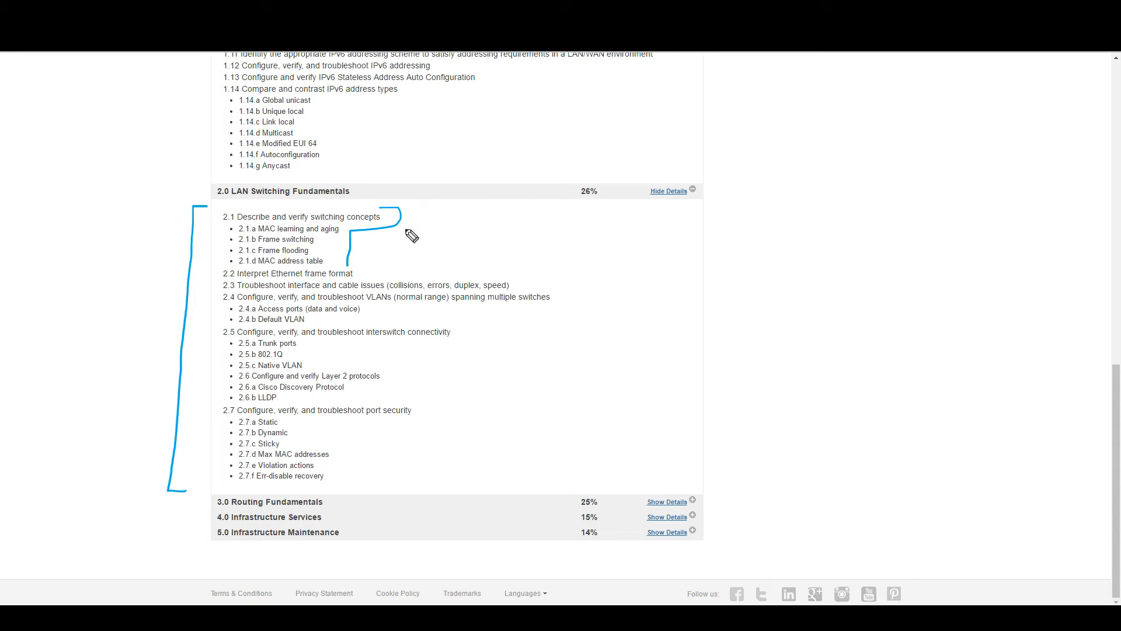
mouse_move(432, 228)
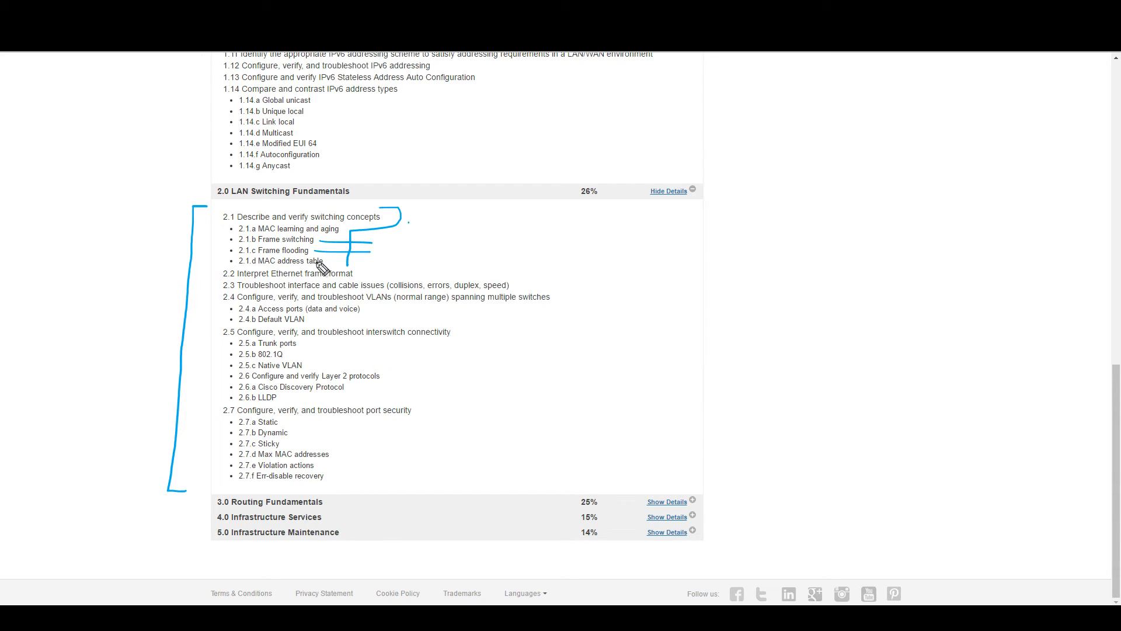
mouse_move(343, 266)
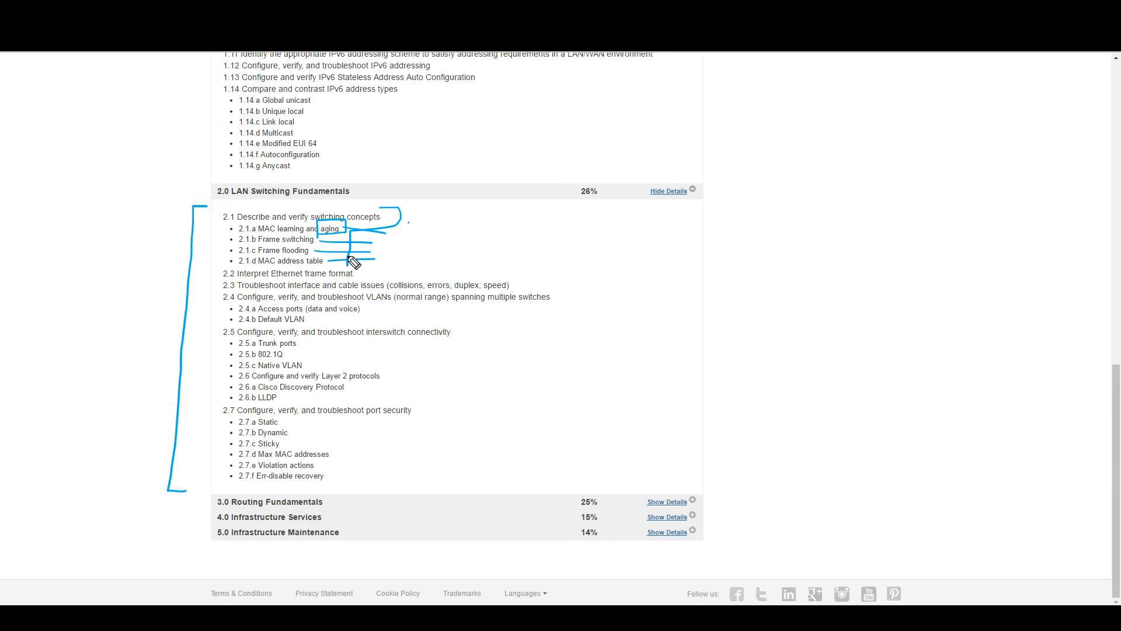
mouse_move(308, 319)
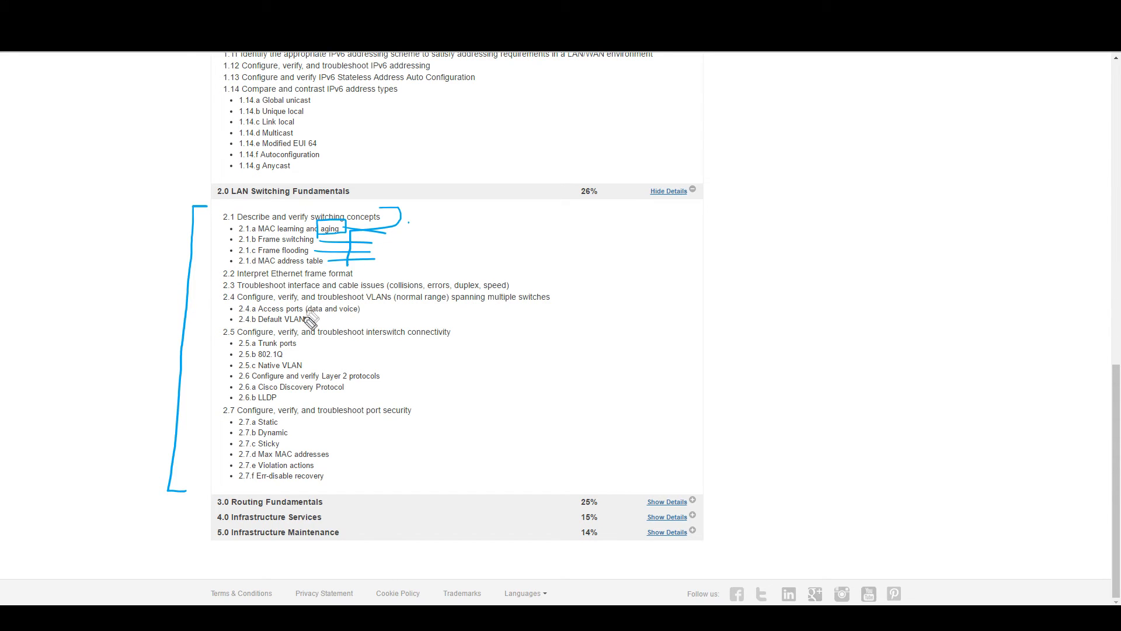
mouse_move(440, 294)
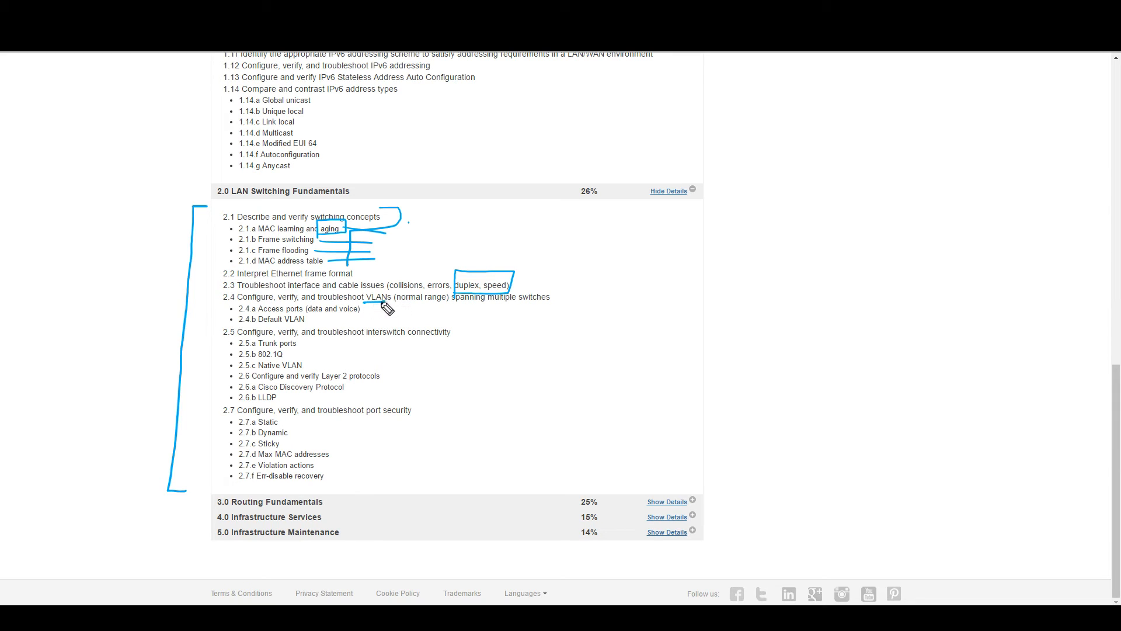
mouse_move(365, 295)
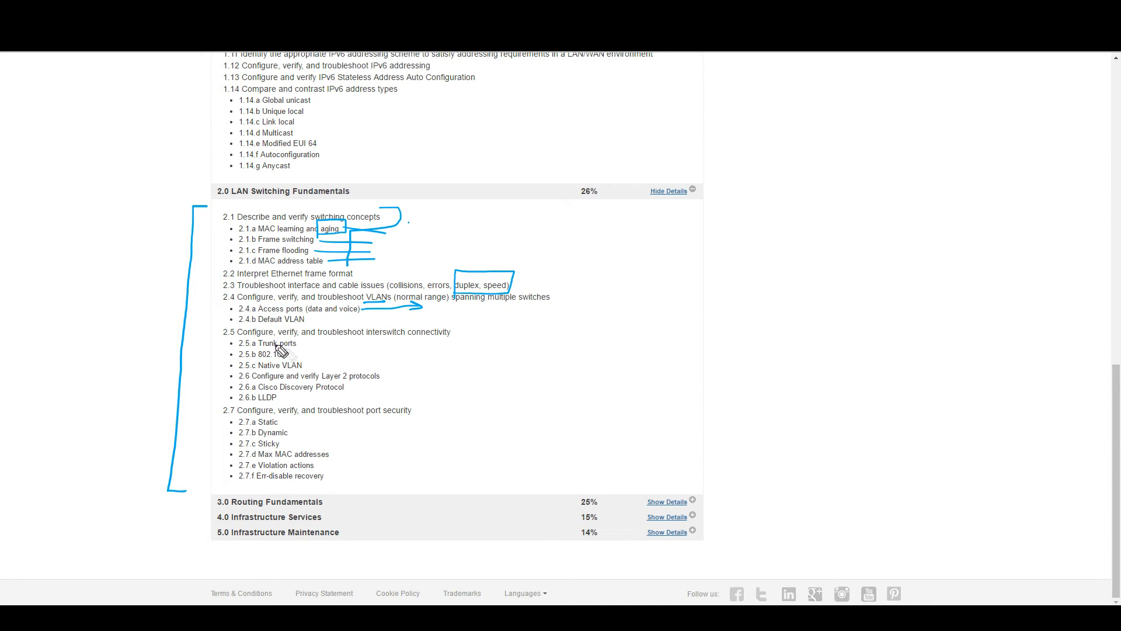
Arrow Trunk ports, bracket the Layer 2 protocols with a CDP/LLDP note, underline port security and mark Sticky.
drag(293, 346, 354, 343)
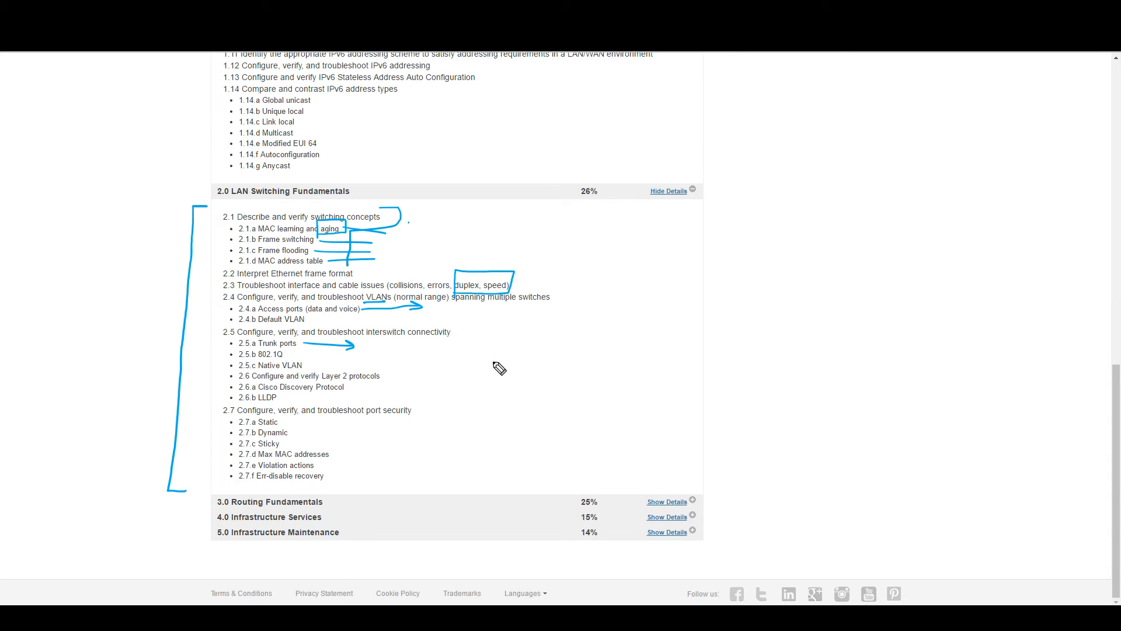
mouse_move(202, 326)
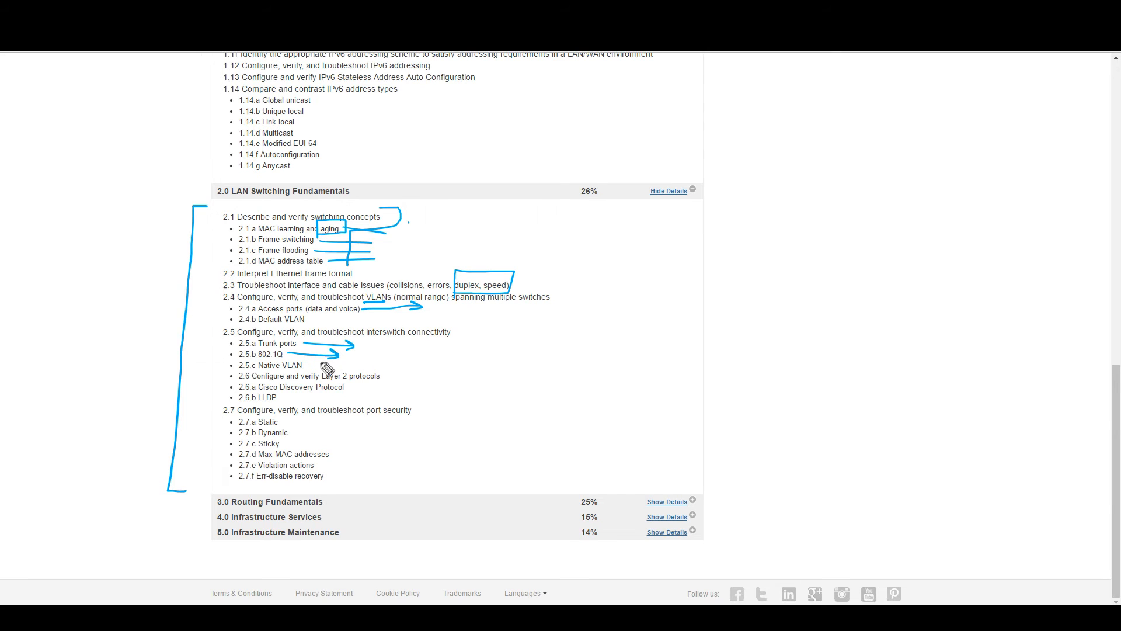
mouse_move(495, 361)
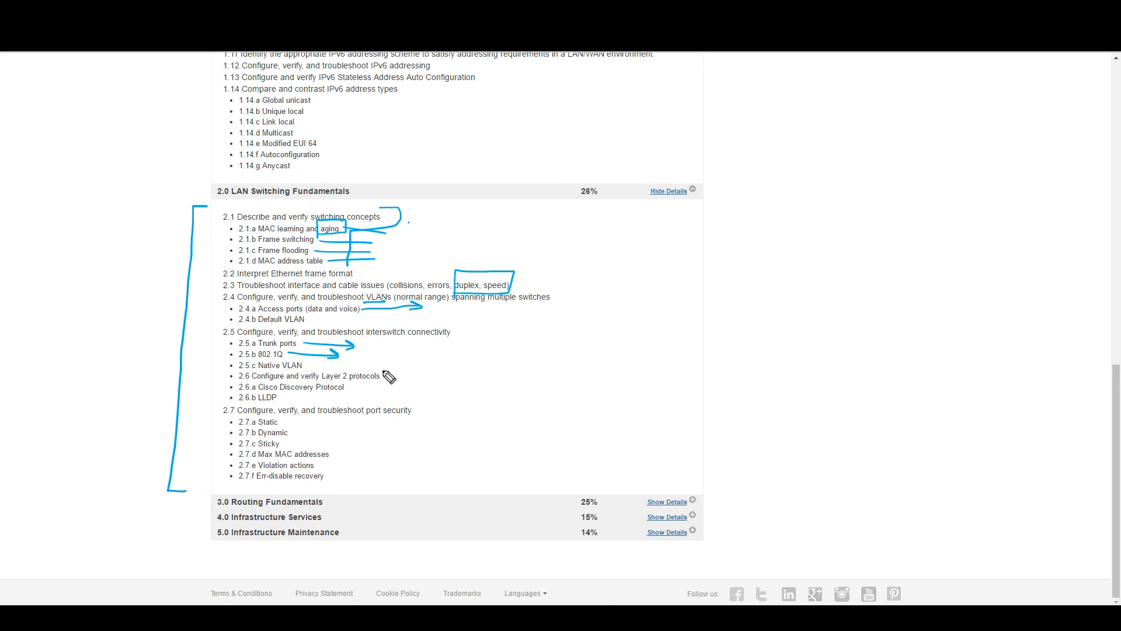
drag(390, 377, 337, 387)
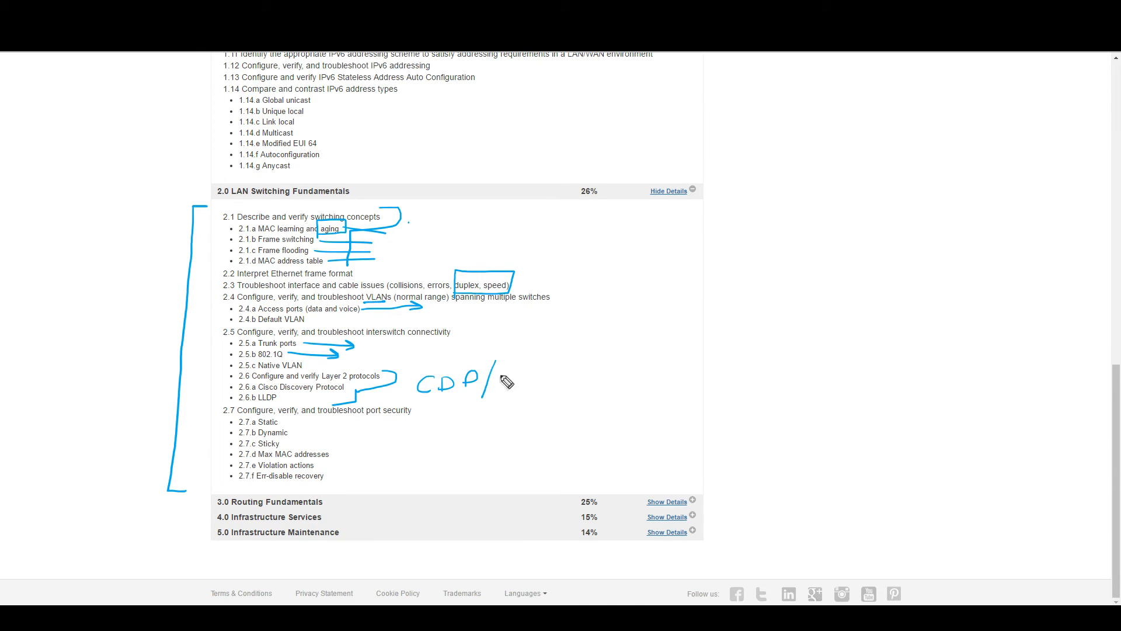
drag(493, 381, 546, 380)
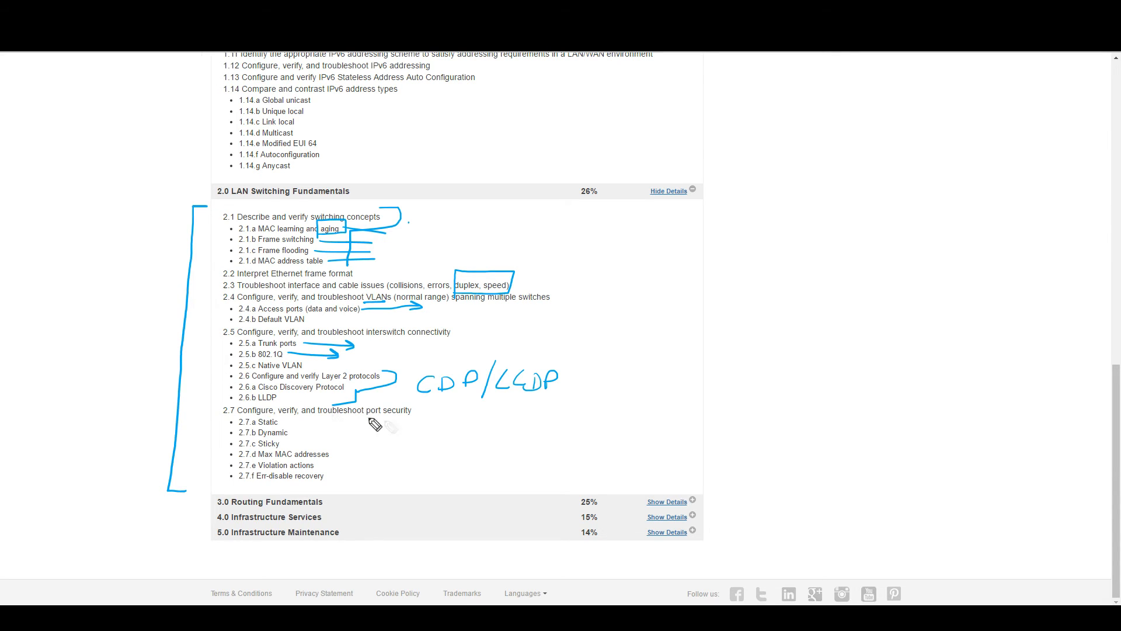
drag(375, 426, 415, 419)
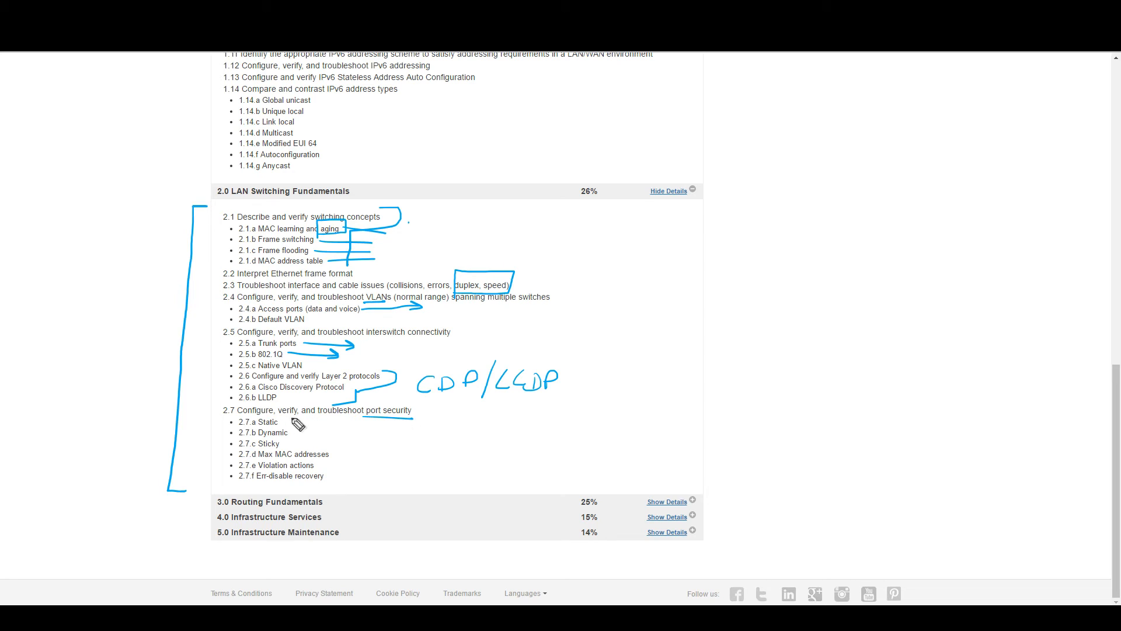
mouse_move(296, 431)
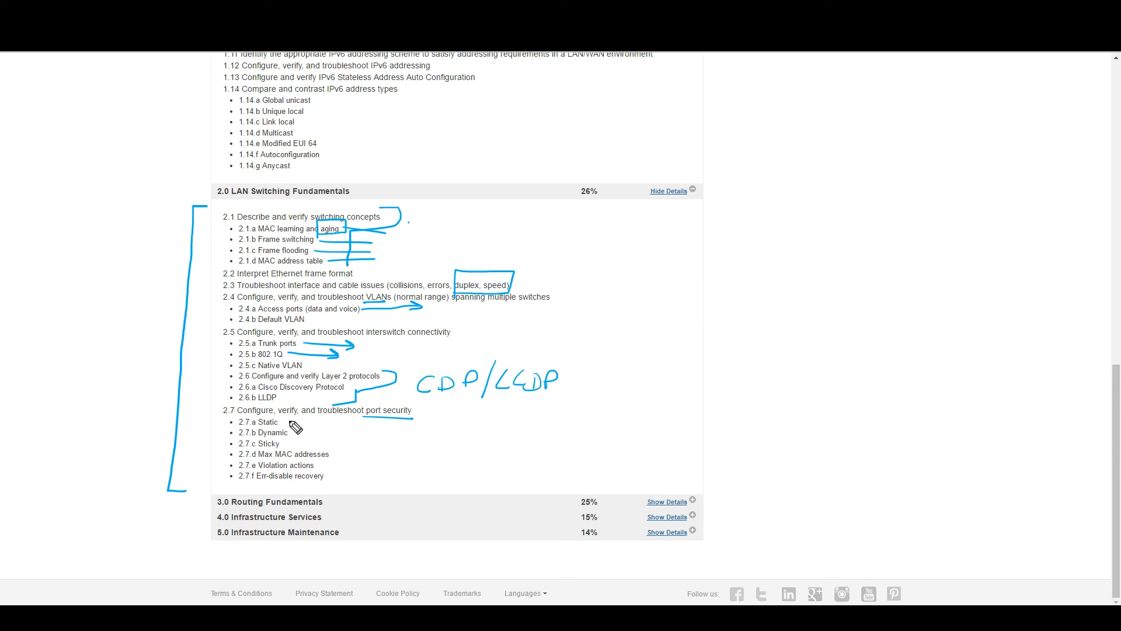
mouse_move(311, 430)
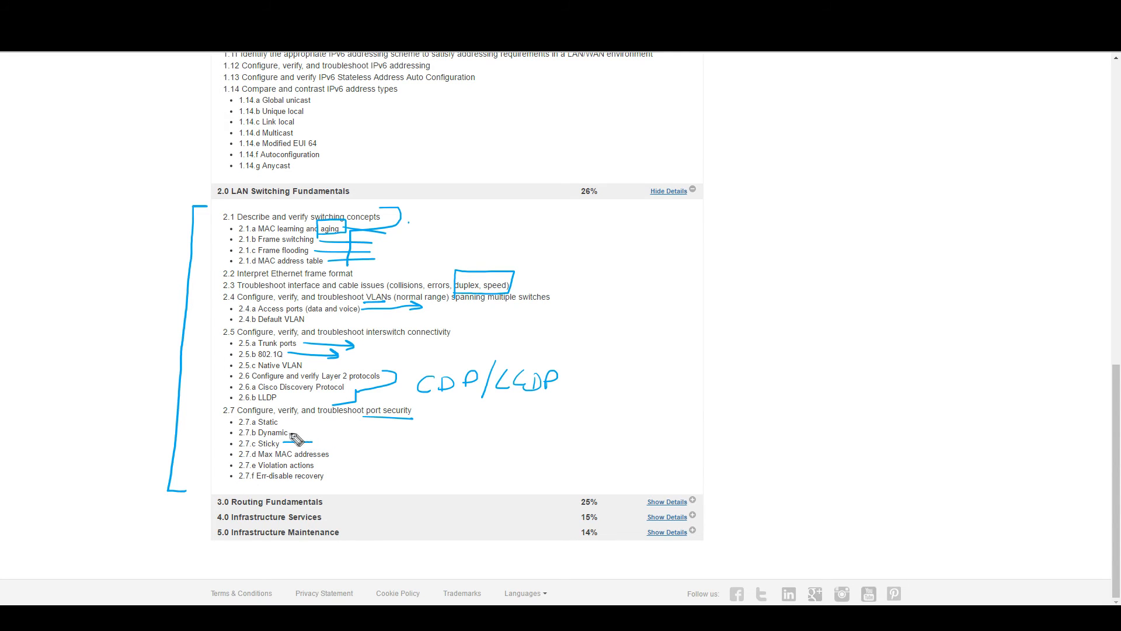
drag(300, 422, 314, 433)
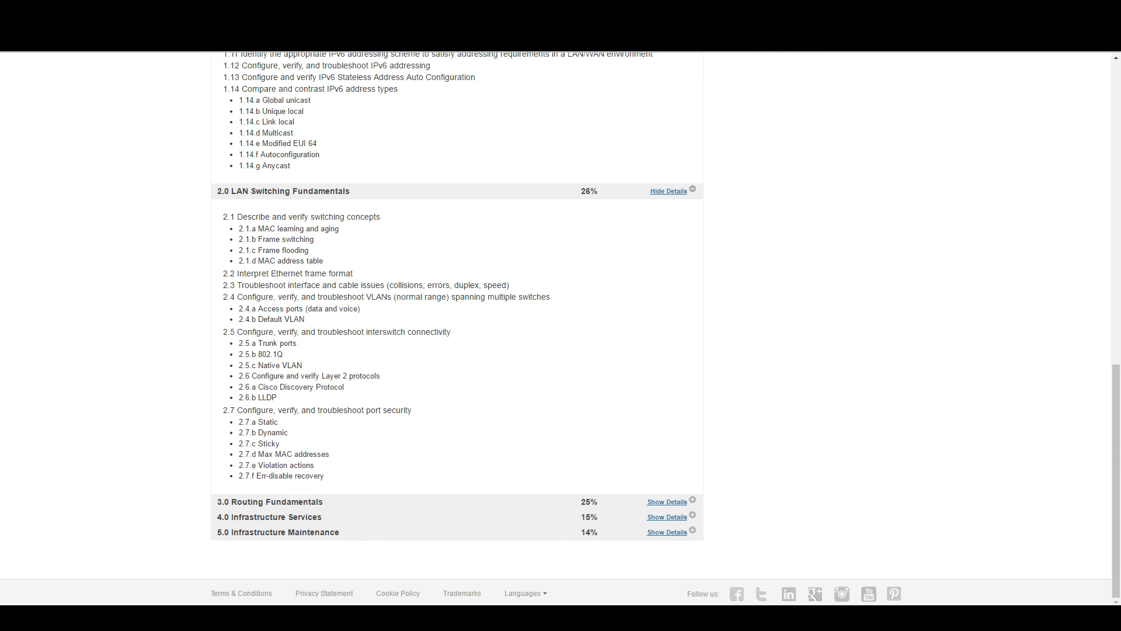
click(666, 501)
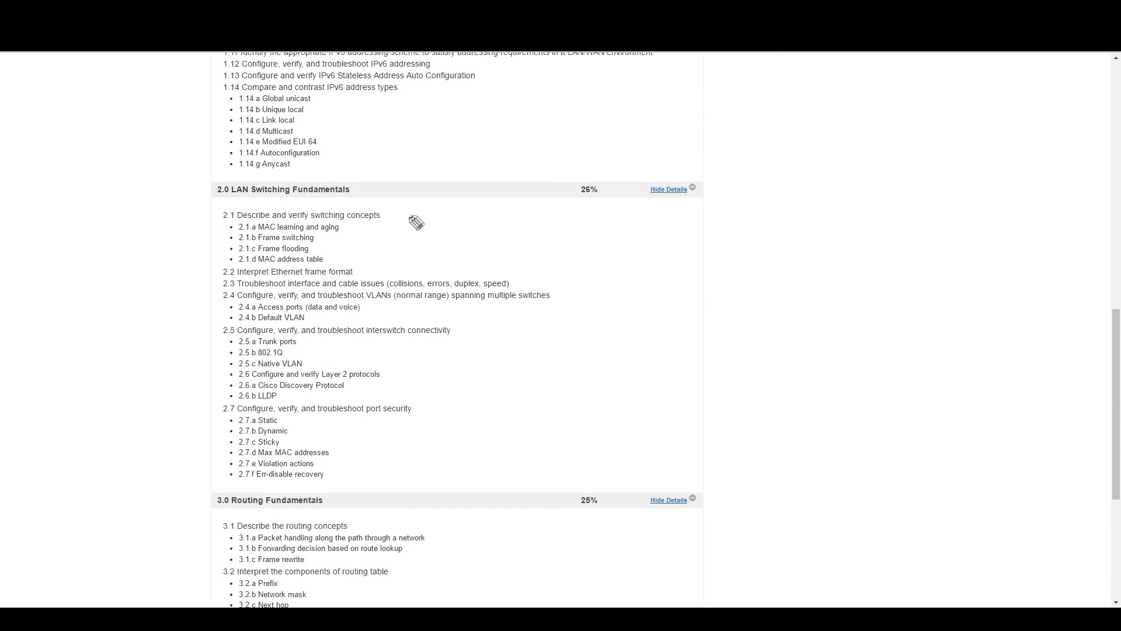
drag(565, 226, 651, 229)
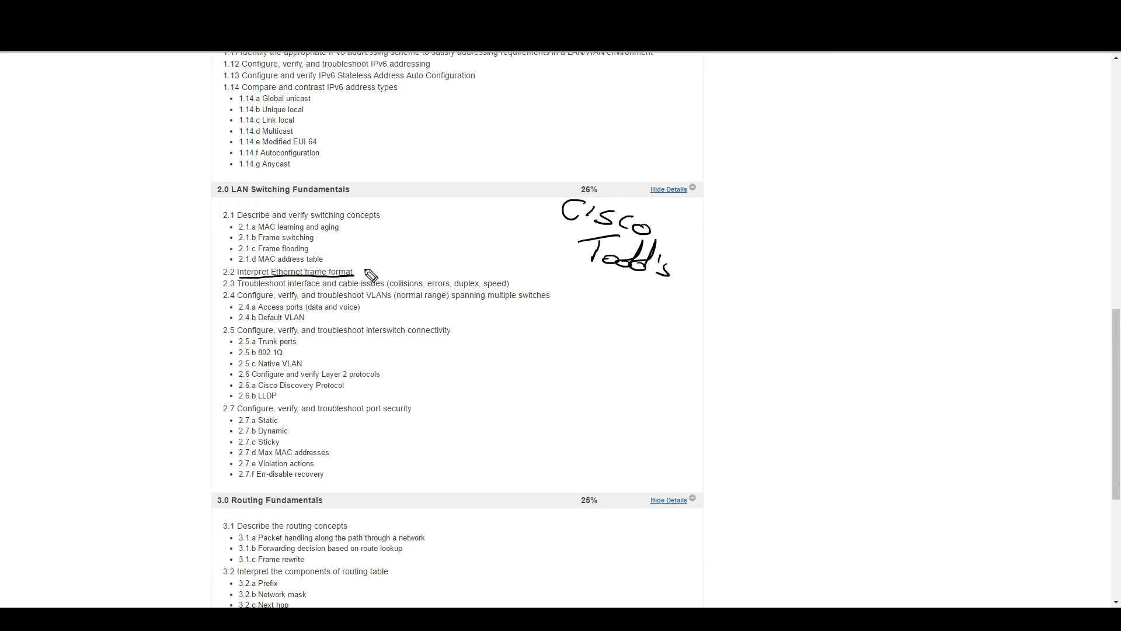
drag(365, 276, 515, 243)
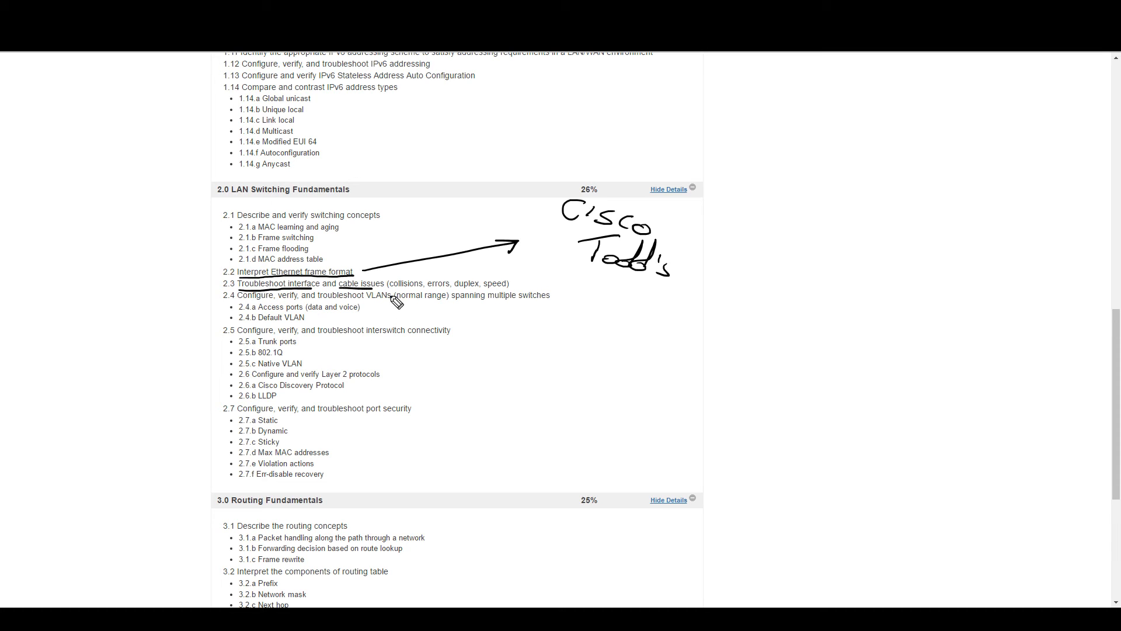
mouse_move(772, 82)
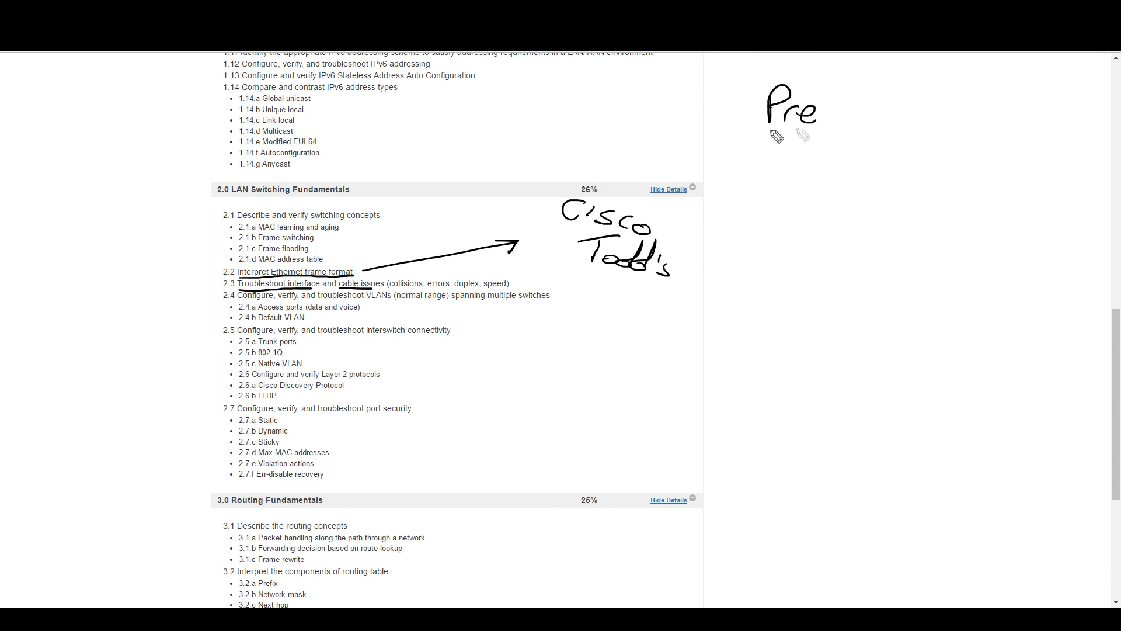
drag(826, 110, 901, 110)
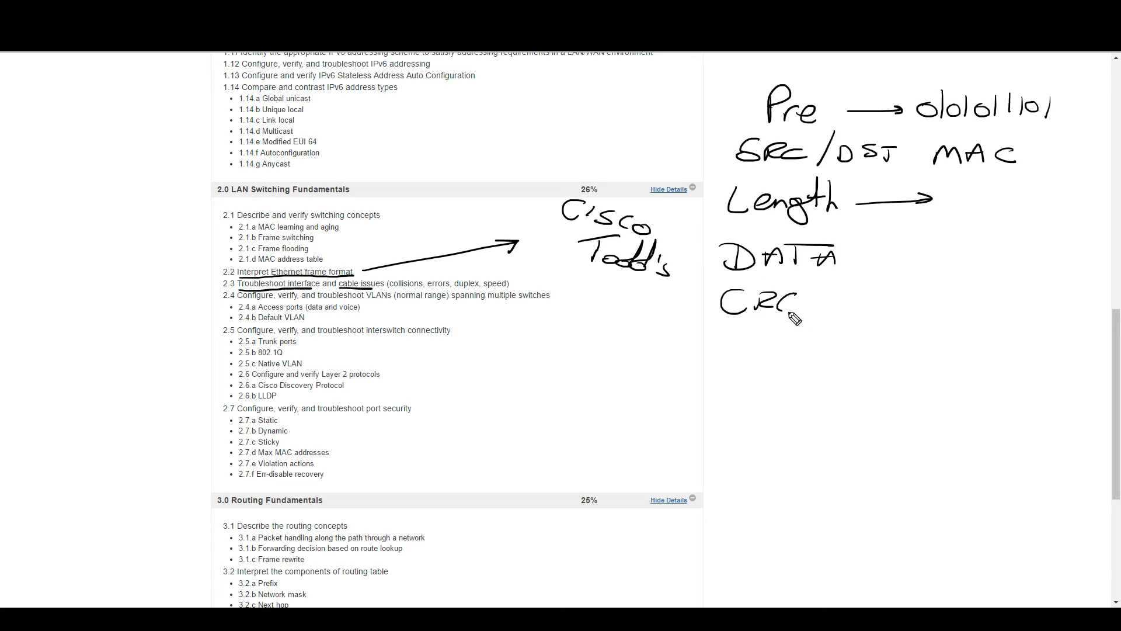
drag(708, 279, 822, 322)
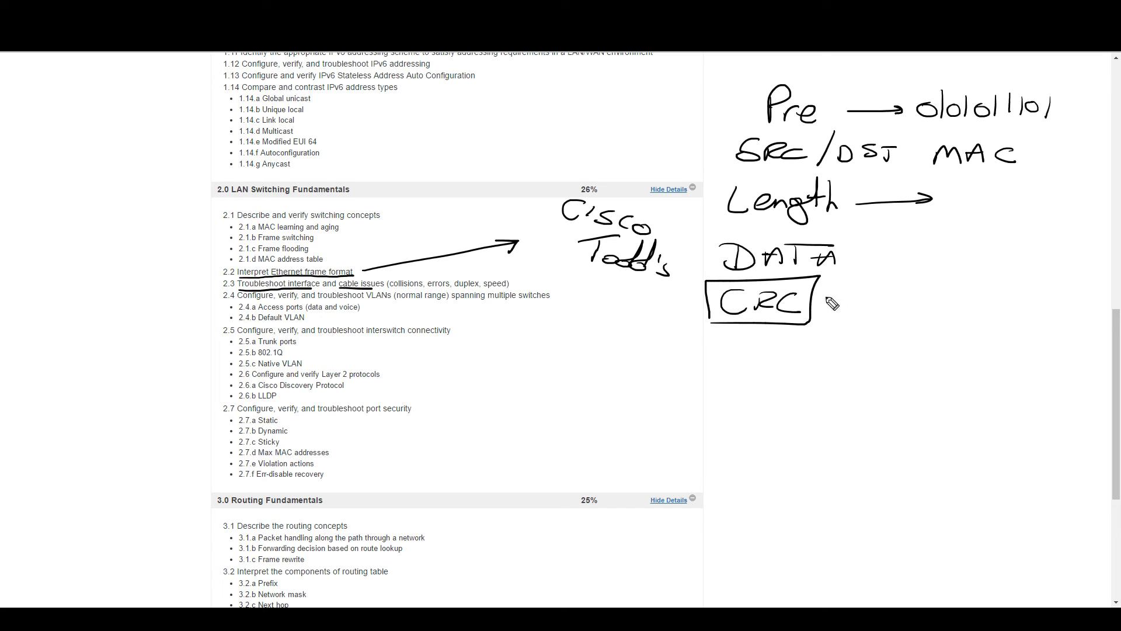
drag(815, 300, 886, 292)
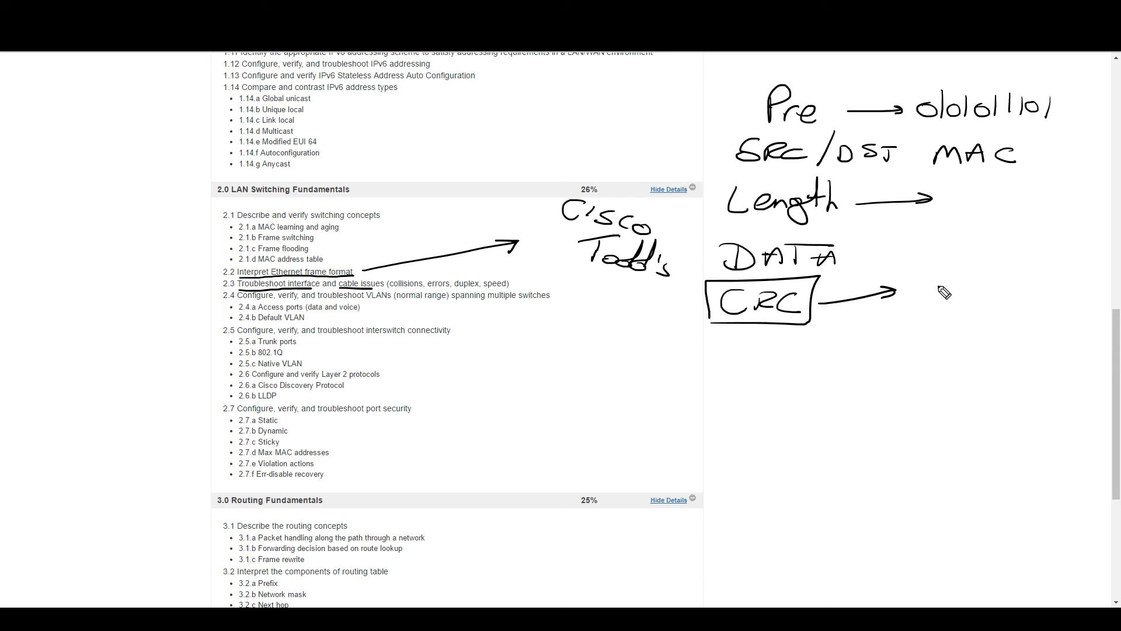
mouse_move(953, 288)
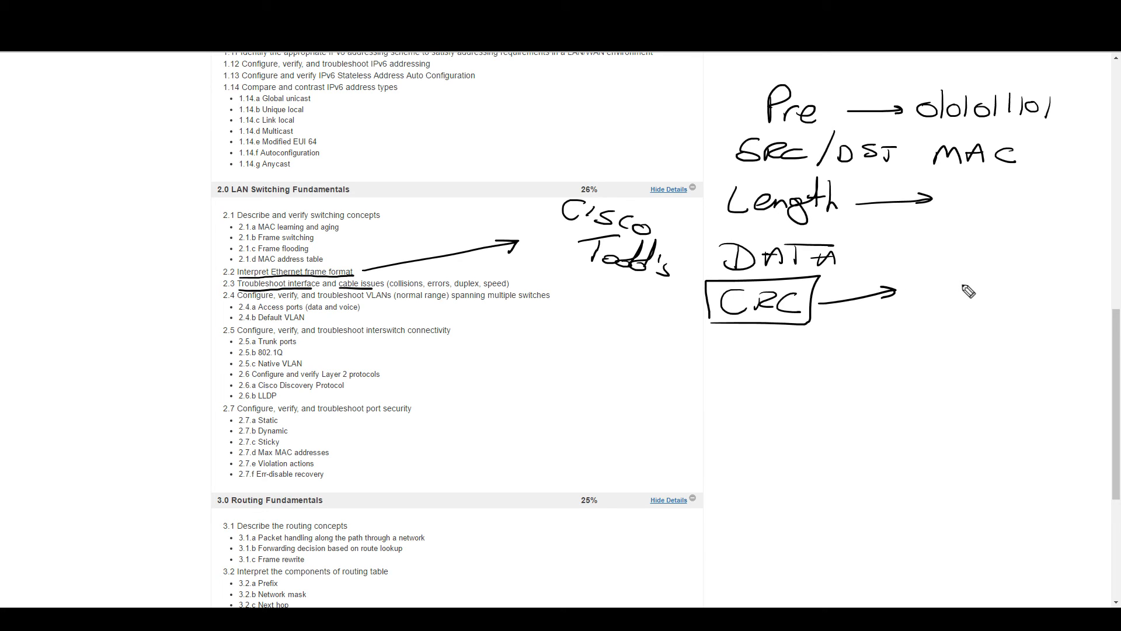
mouse_move(317, 293)
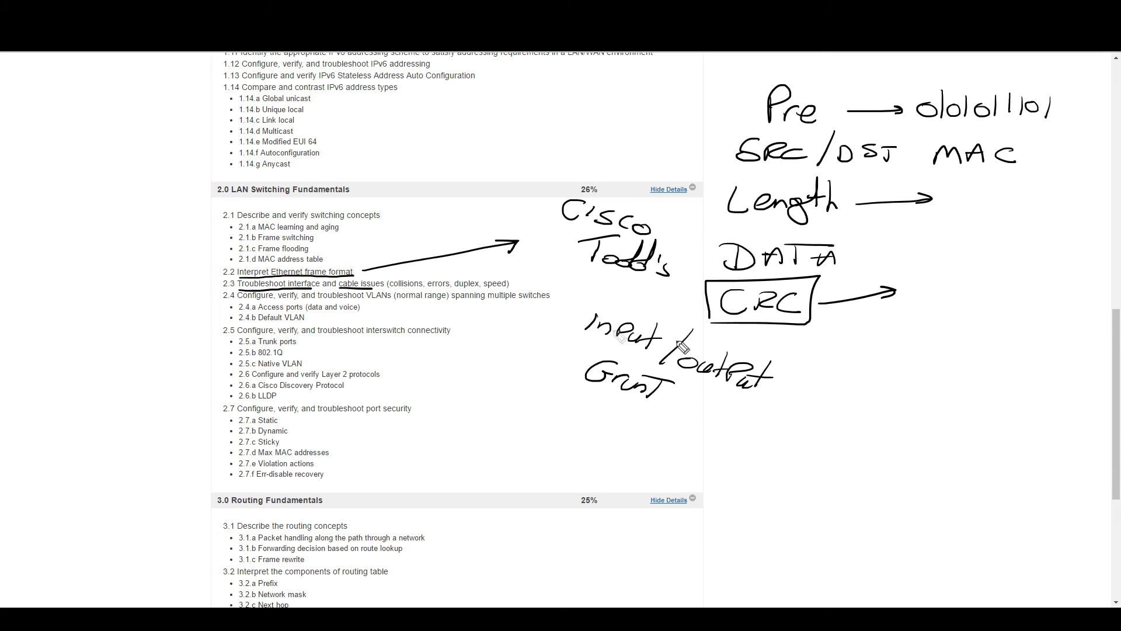
drag(533, 185, 683, 282)
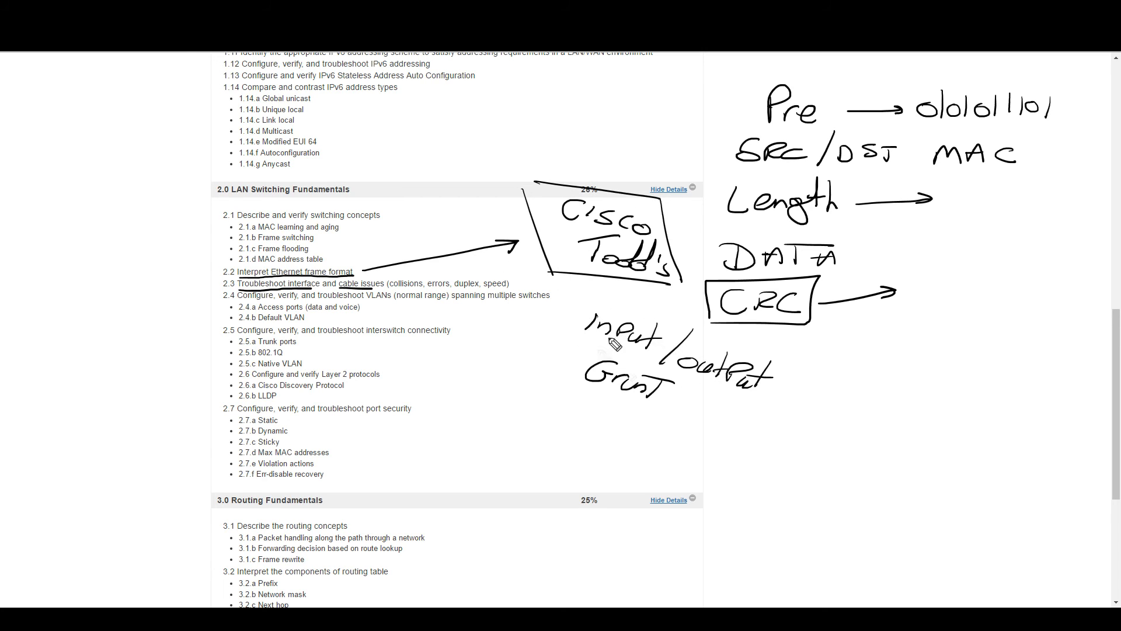
mouse_move(562, 259)
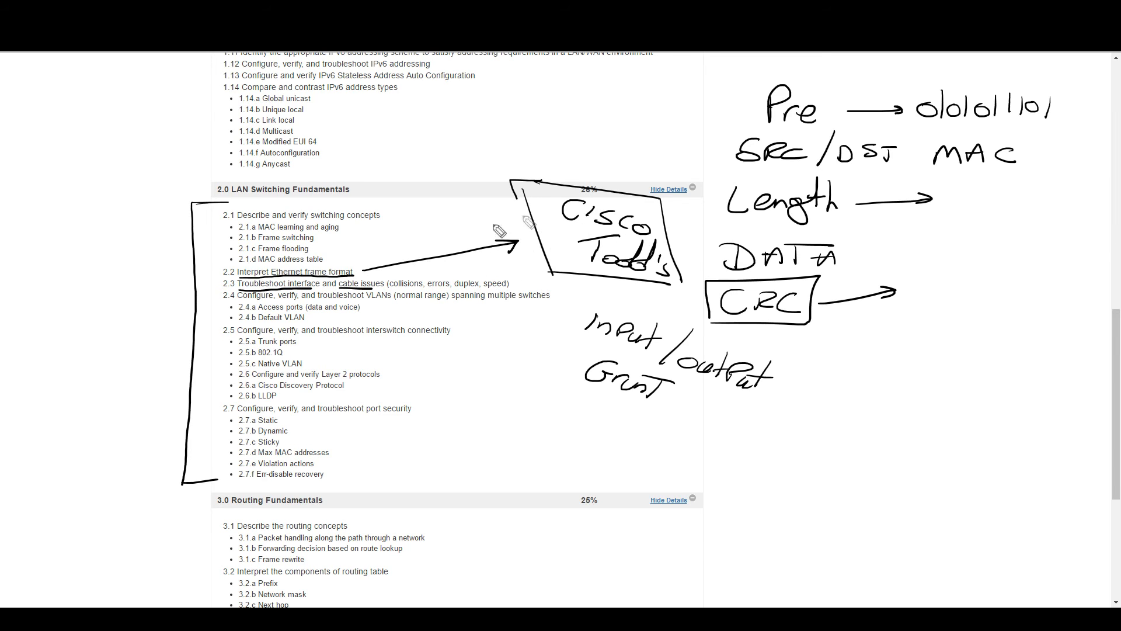
mouse_move(785, 385)
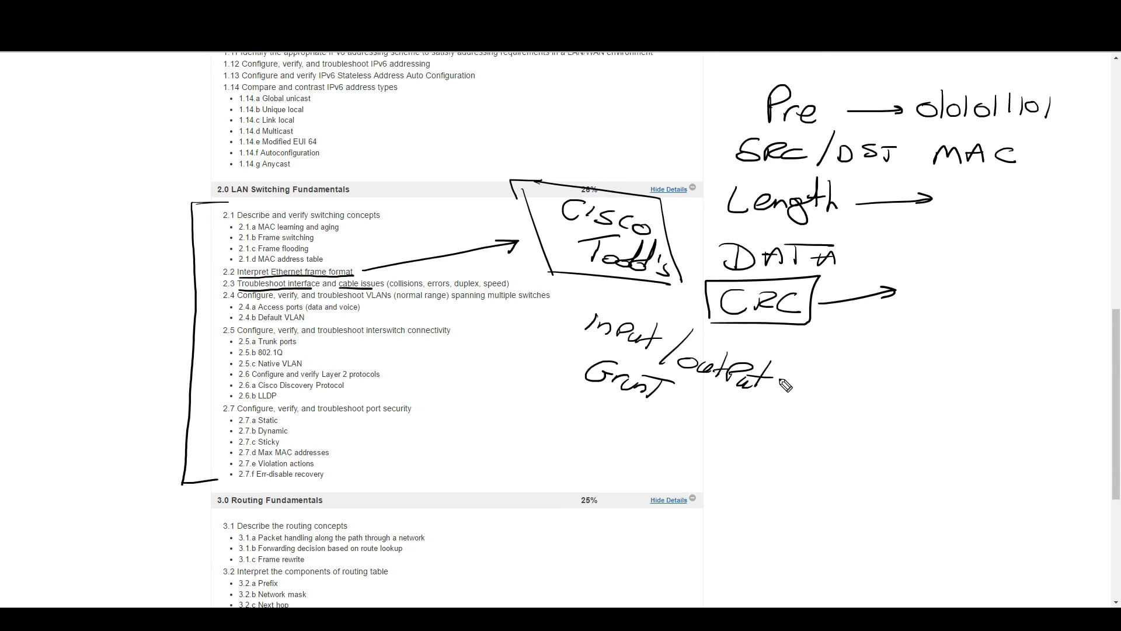
mouse_move(413, 261)
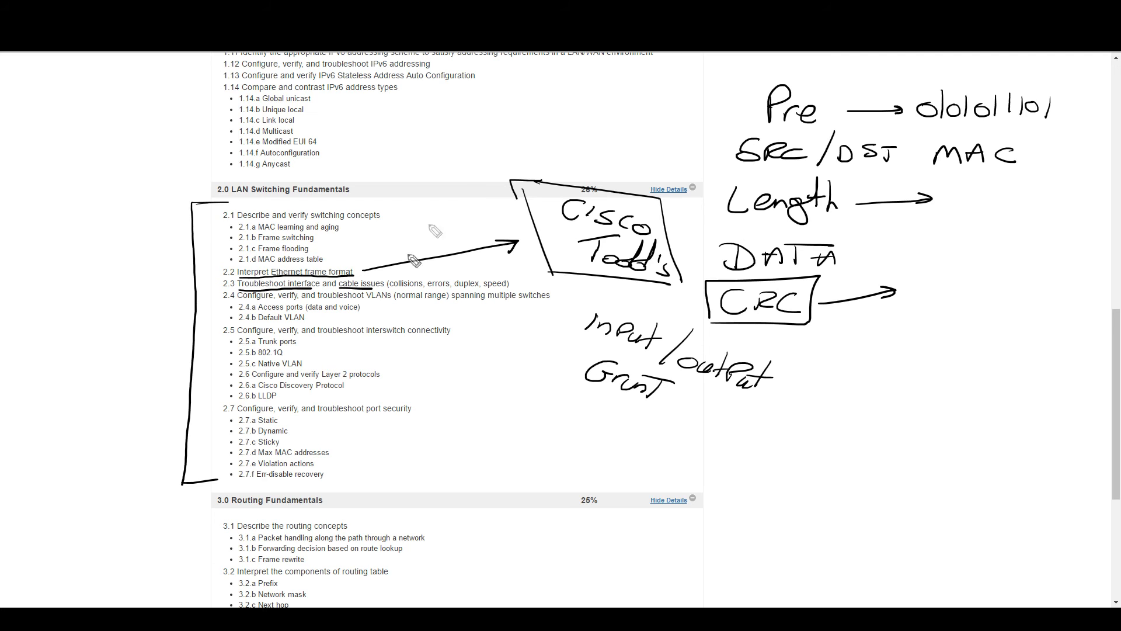
mouse_move(239, 206)
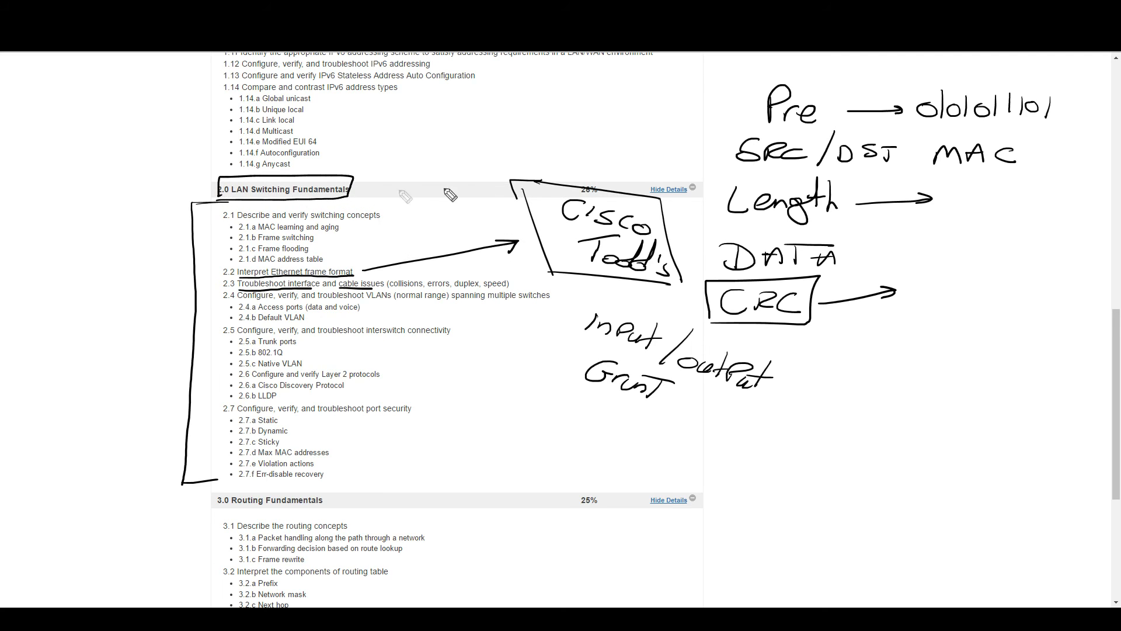
mouse_move(711, 222)
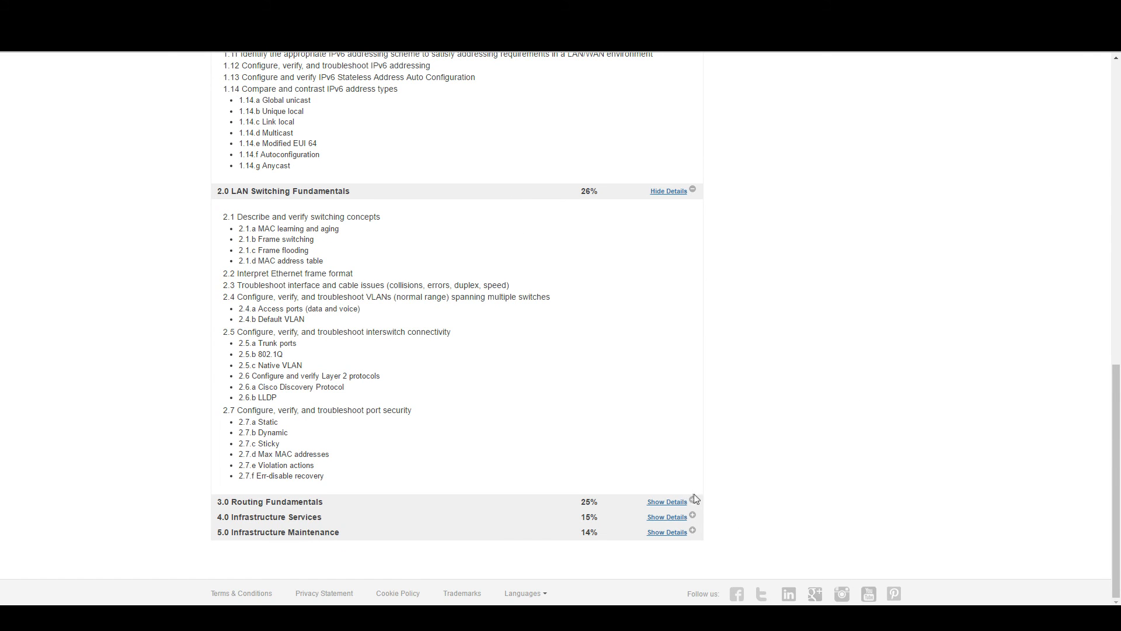
Expand the 3.0 Routing Fundamentals topic details.
click(667, 501)
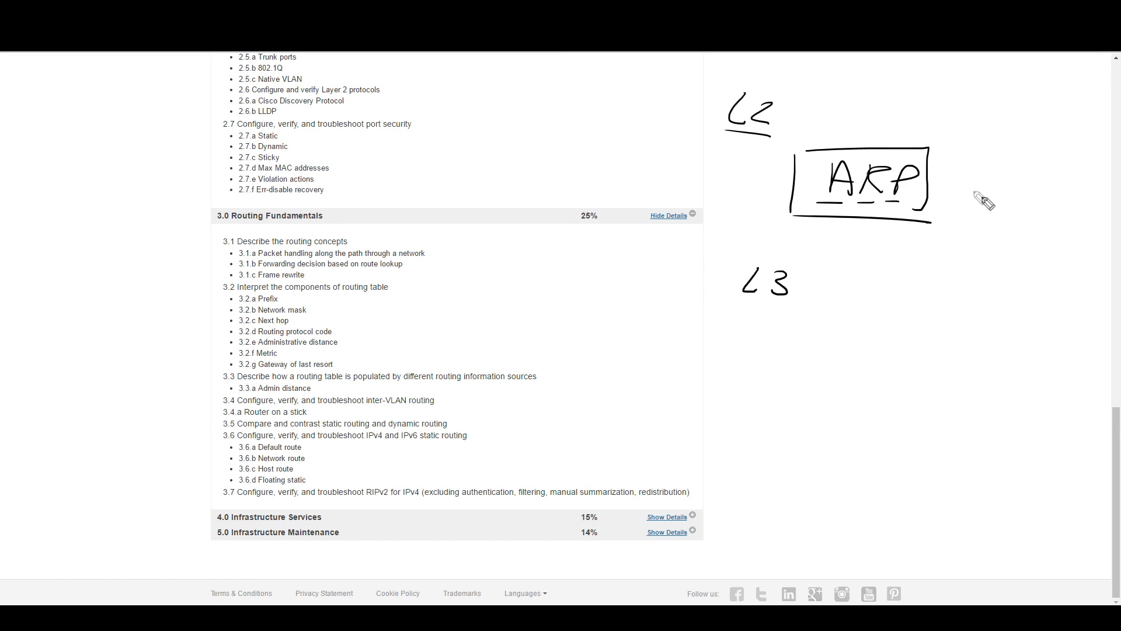
mouse_move(964, 189)
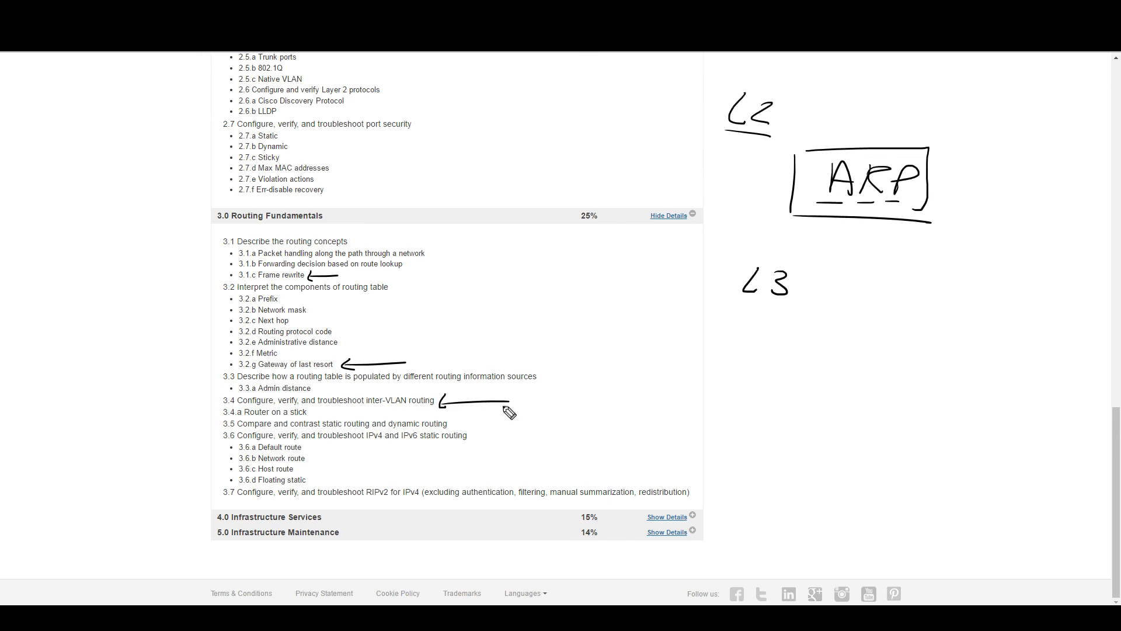
mouse_move(491, 397)
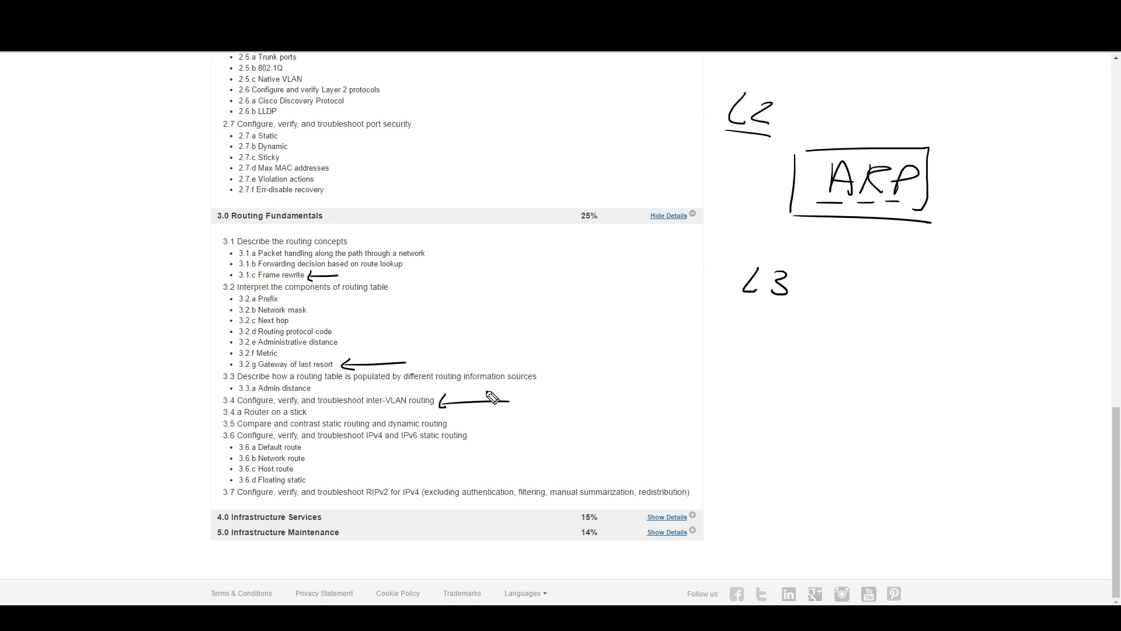